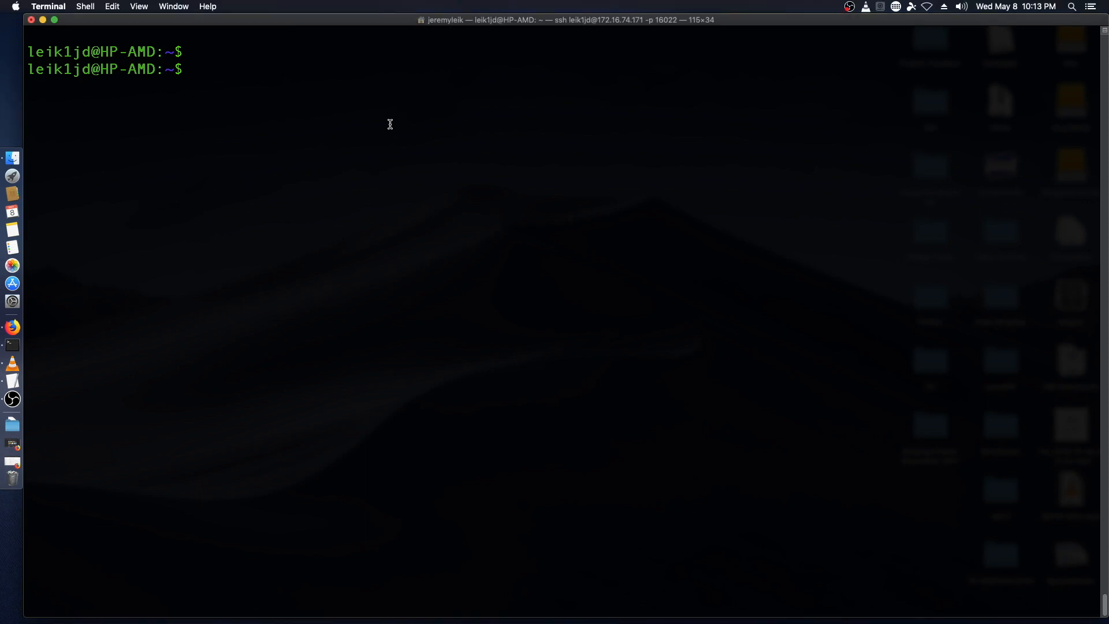
Step: Run uname to print the remote Ubuntu kernel details (Linux 4.15.0-47-generic, x86_64)
text(uname)
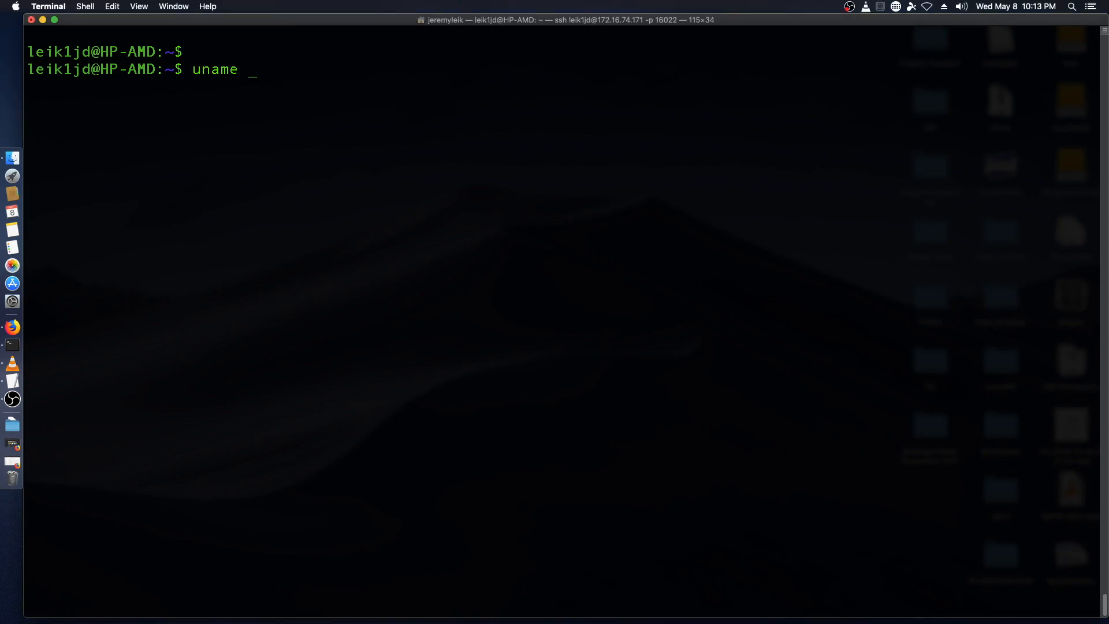
key(Return)
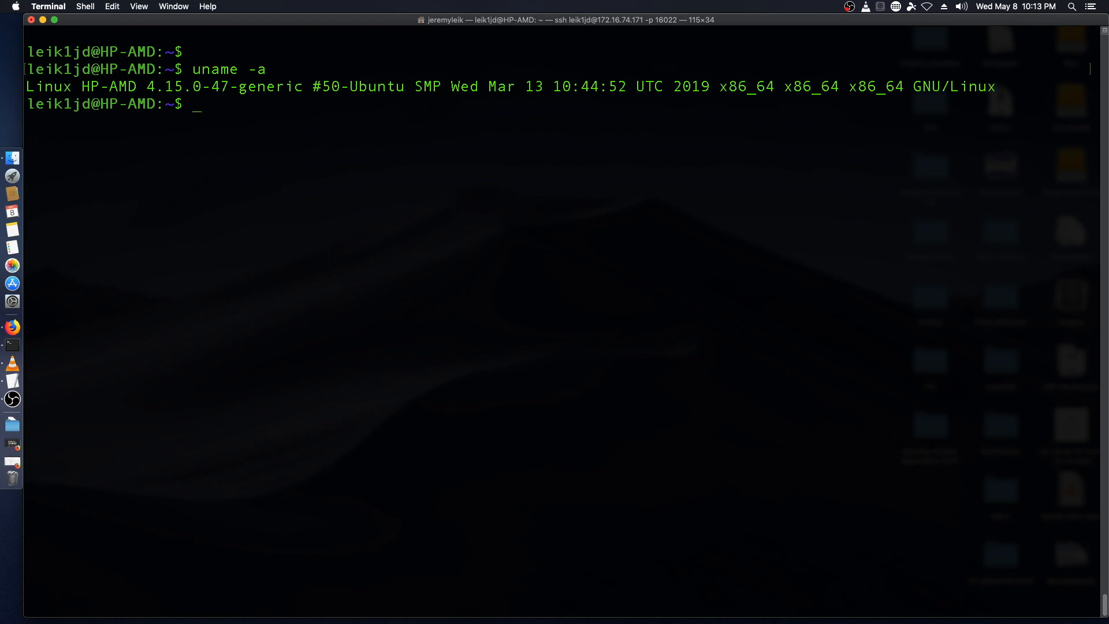
text(c)
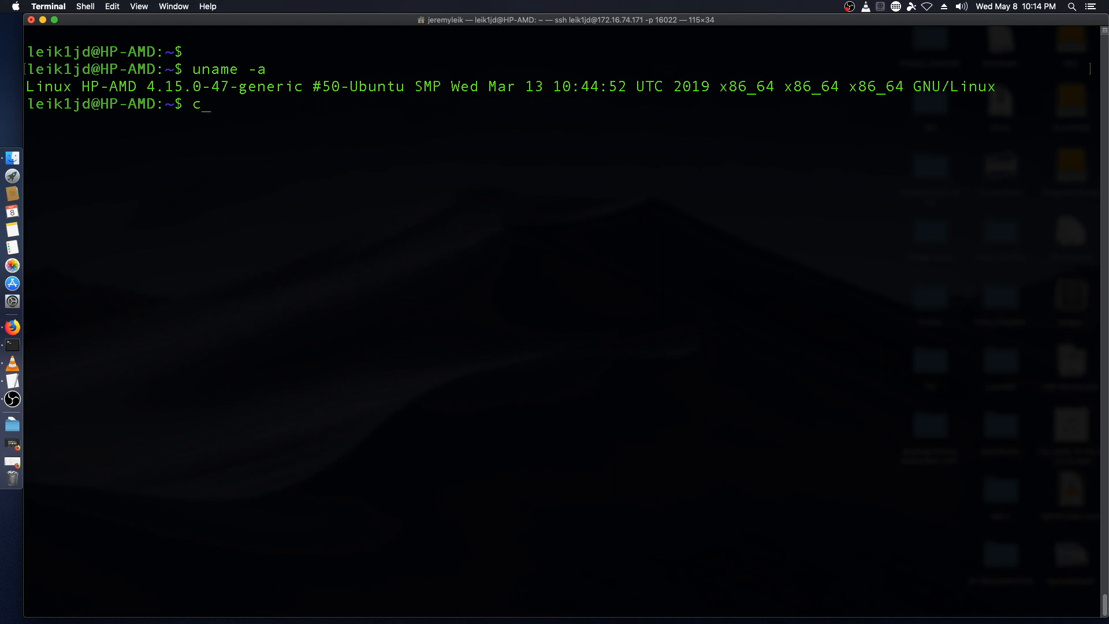
Step: Change into /var/log and list it in long format with ls -la
text(d /)
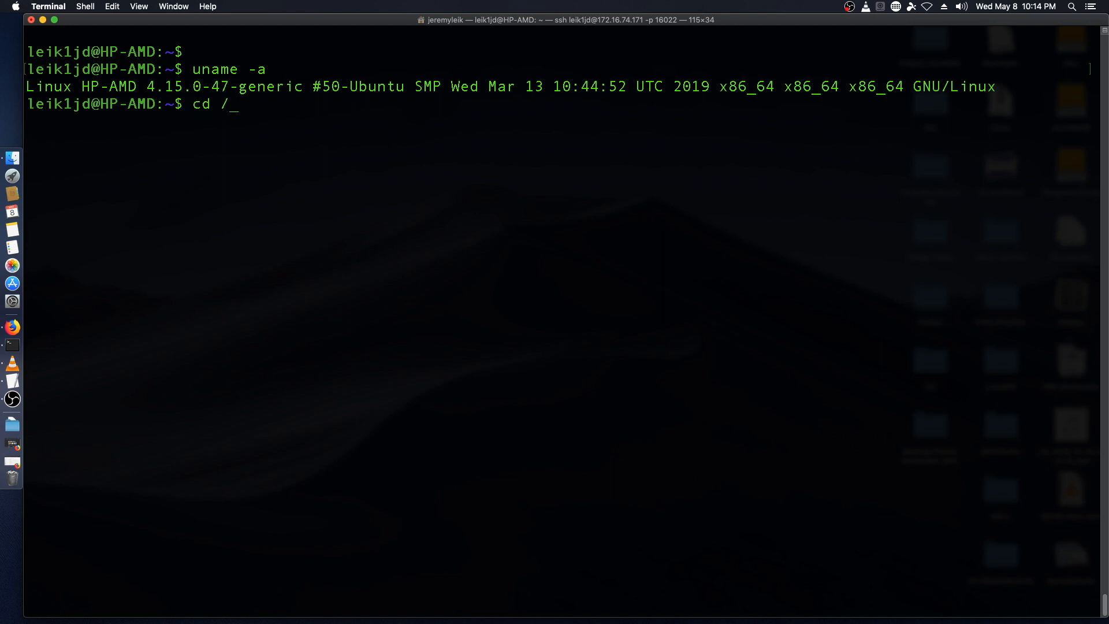
text(var)
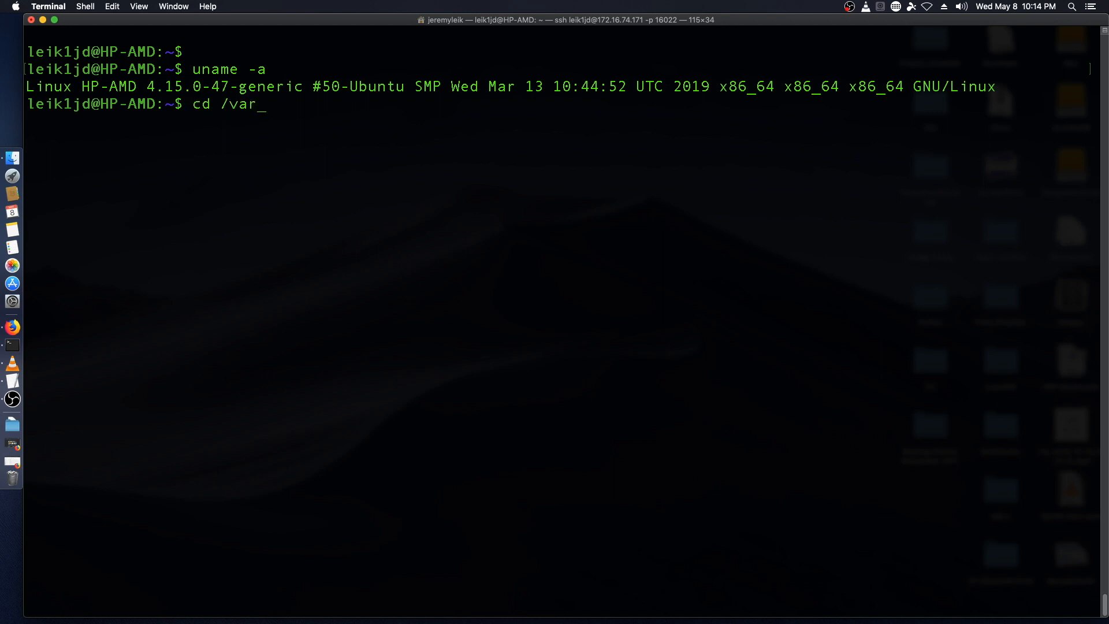
text(/log)
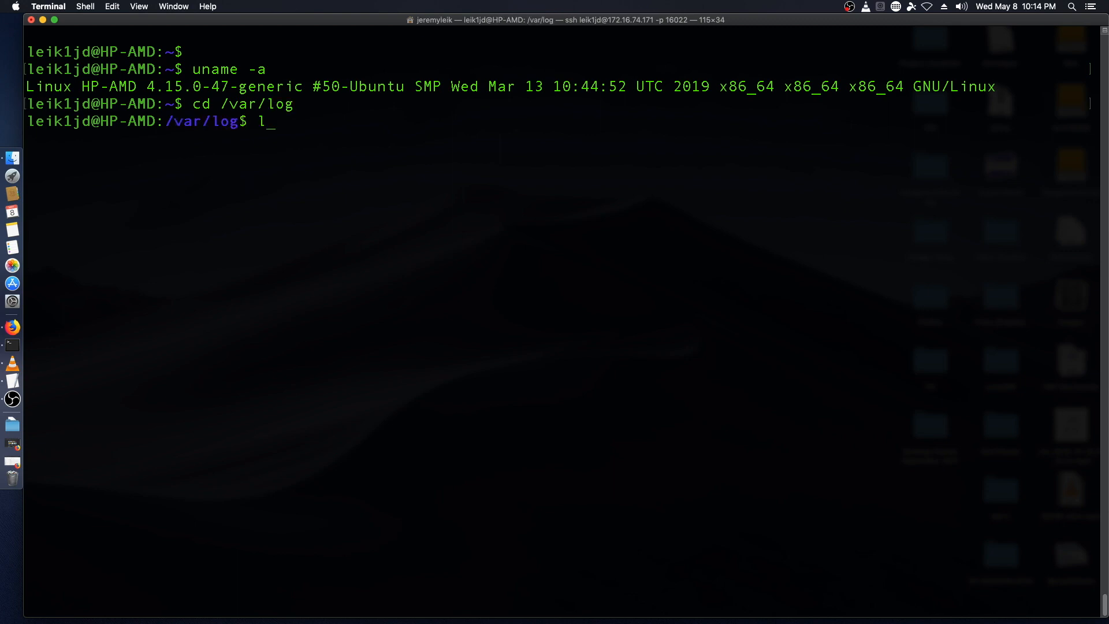
text(s -la)
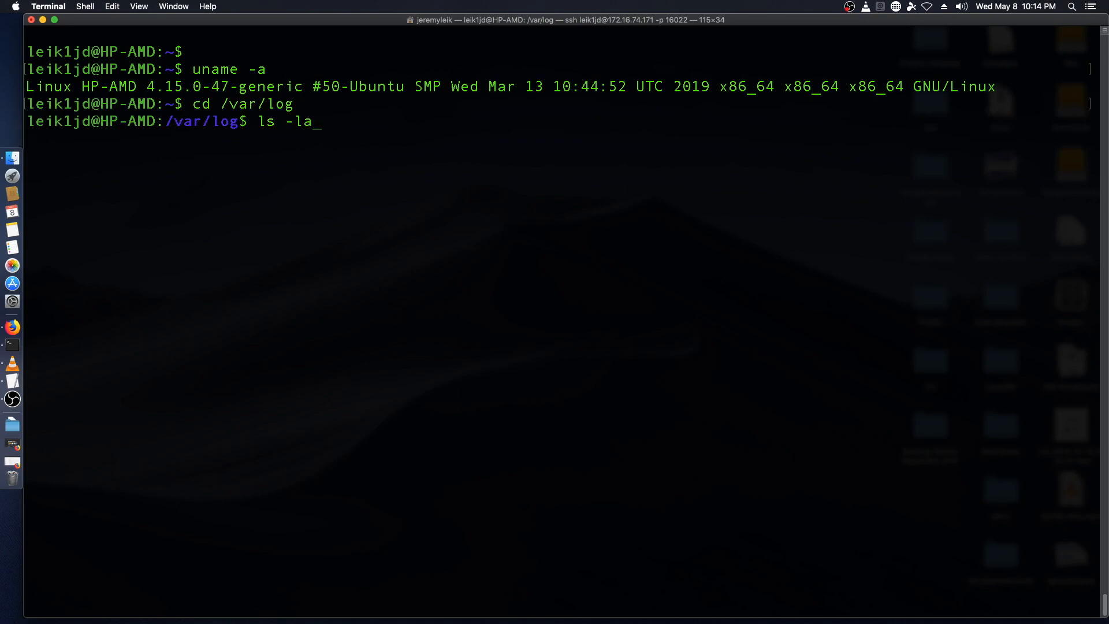
key(Return)
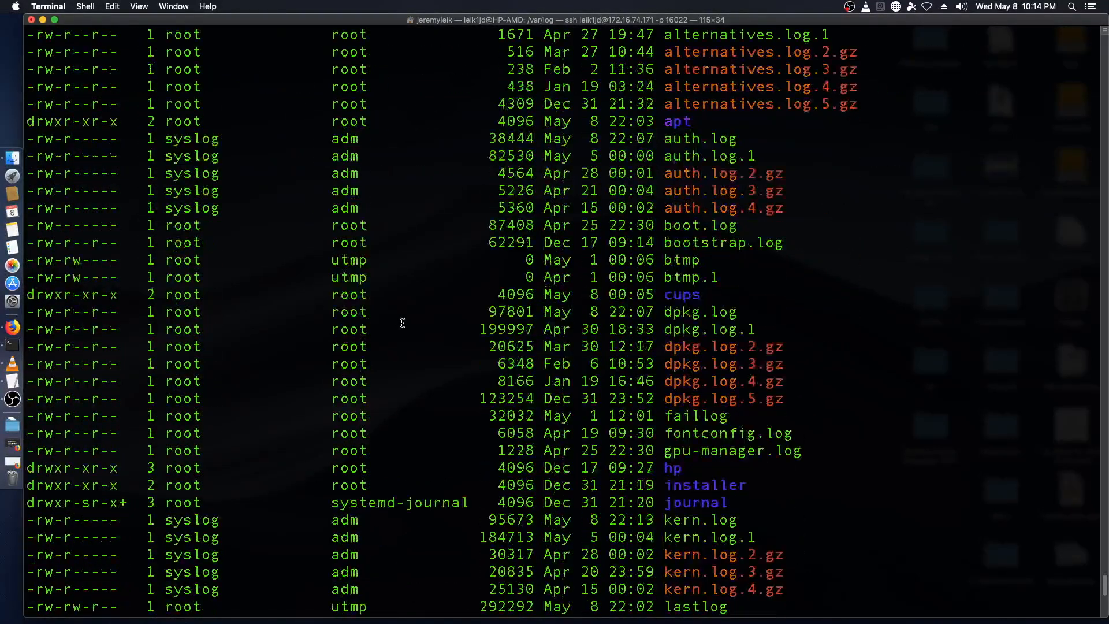
Step: Scroll the /var/log listing and pick out the boot.log entry
scroll(down, 3)
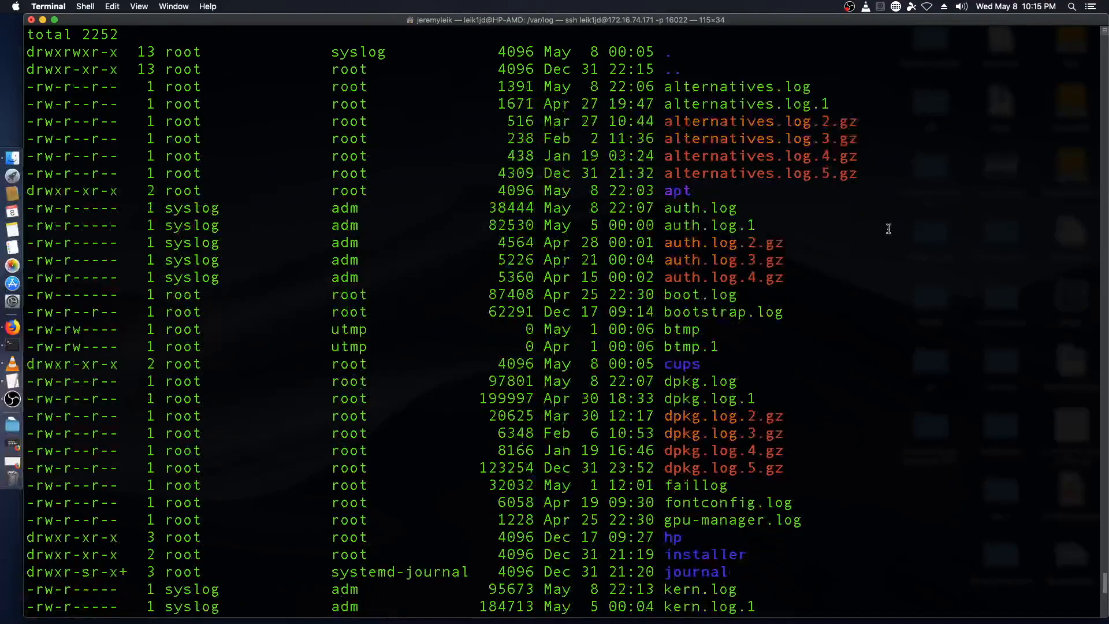
double_click(699, 295)
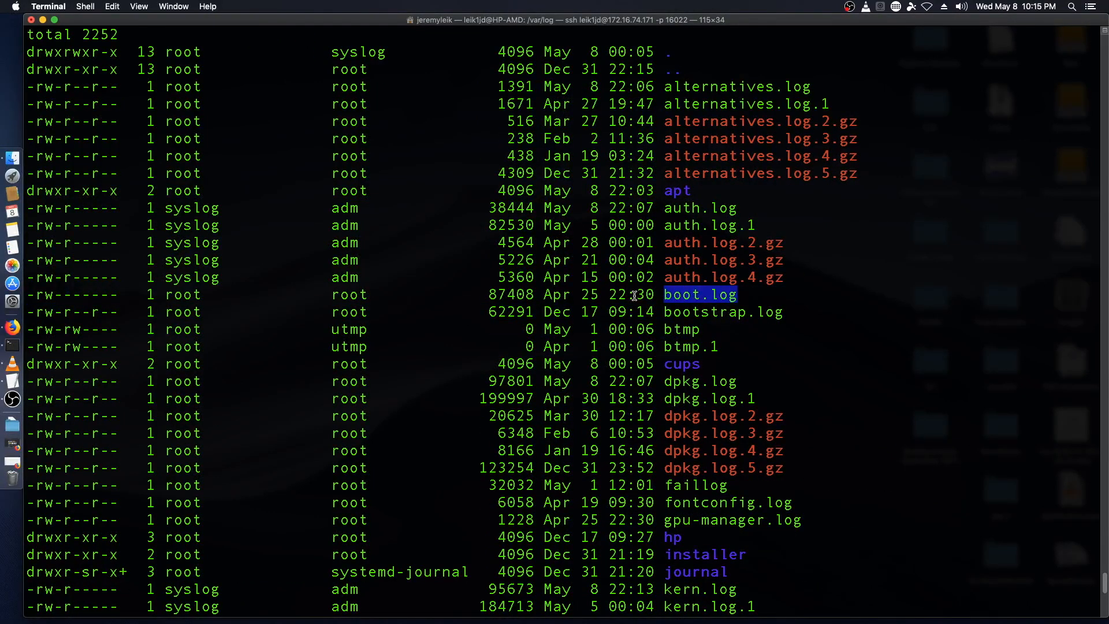
scroll(down, 3)
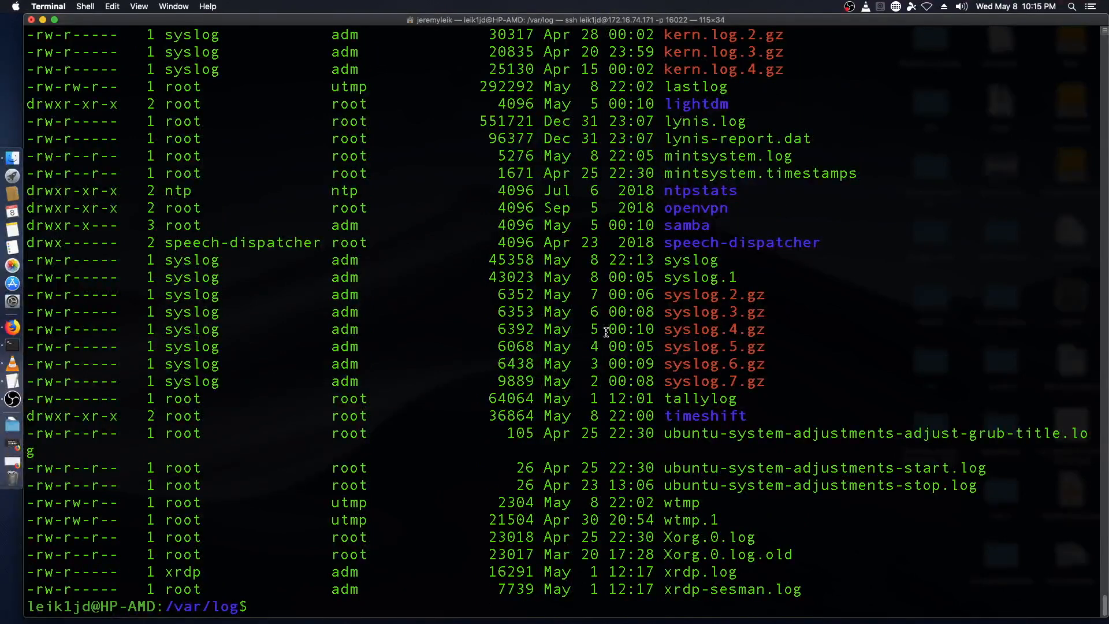
text(sudo)
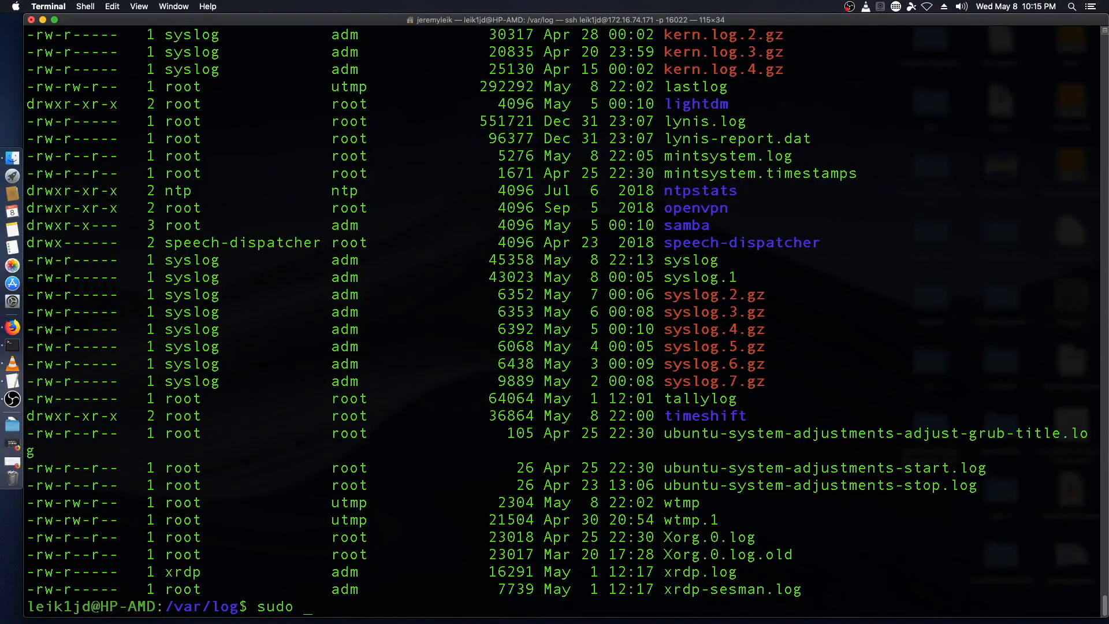
text(nano)
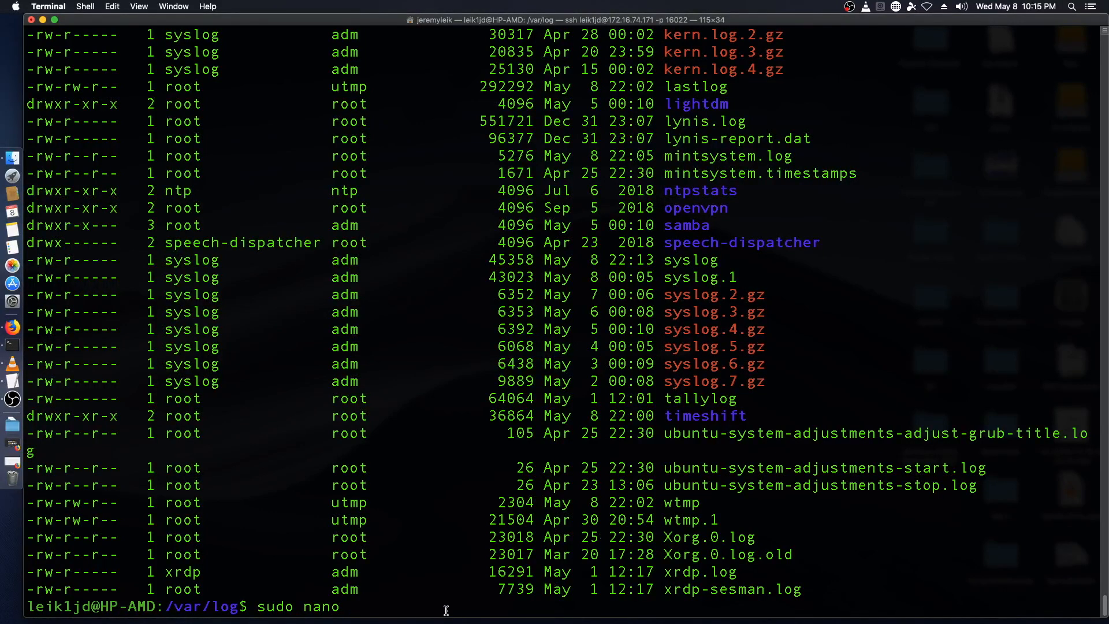
text(boot.log)
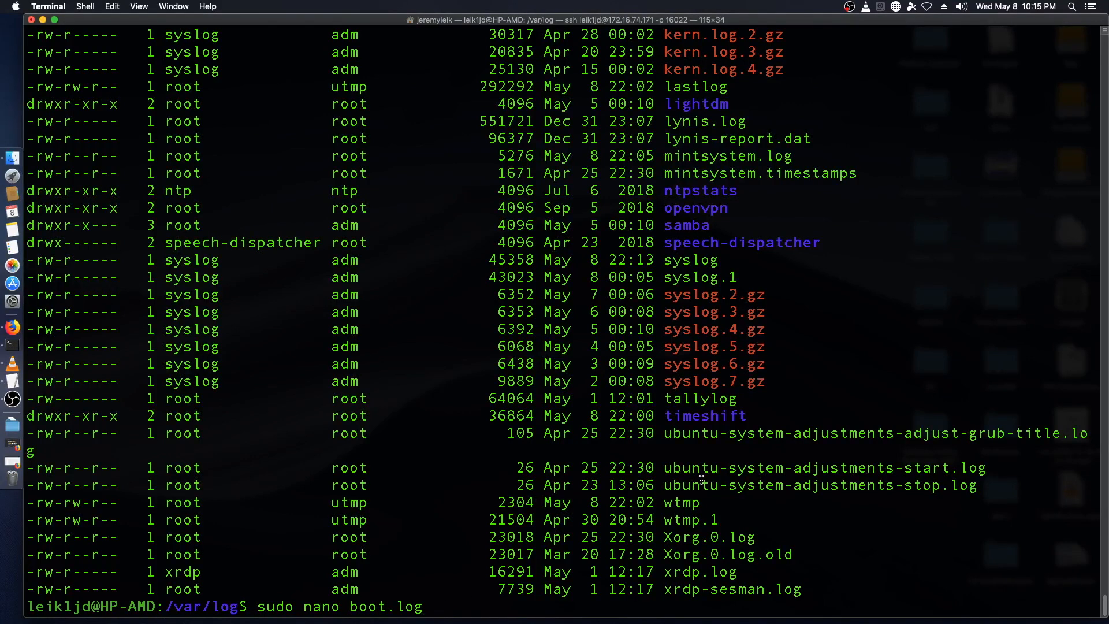
key(Return)
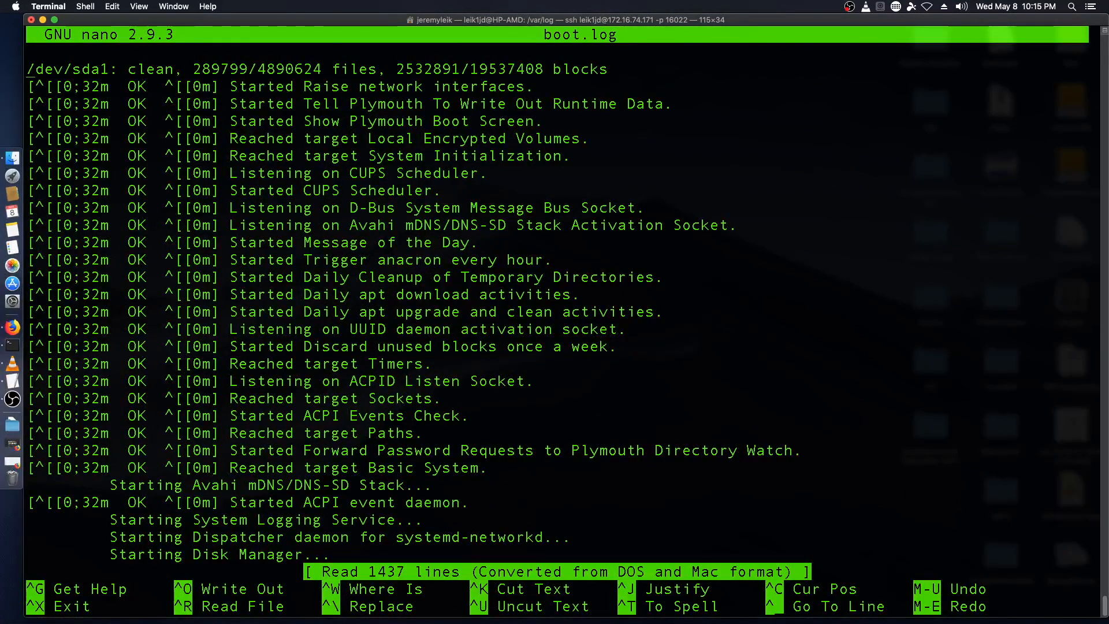
scroll(down, 3)
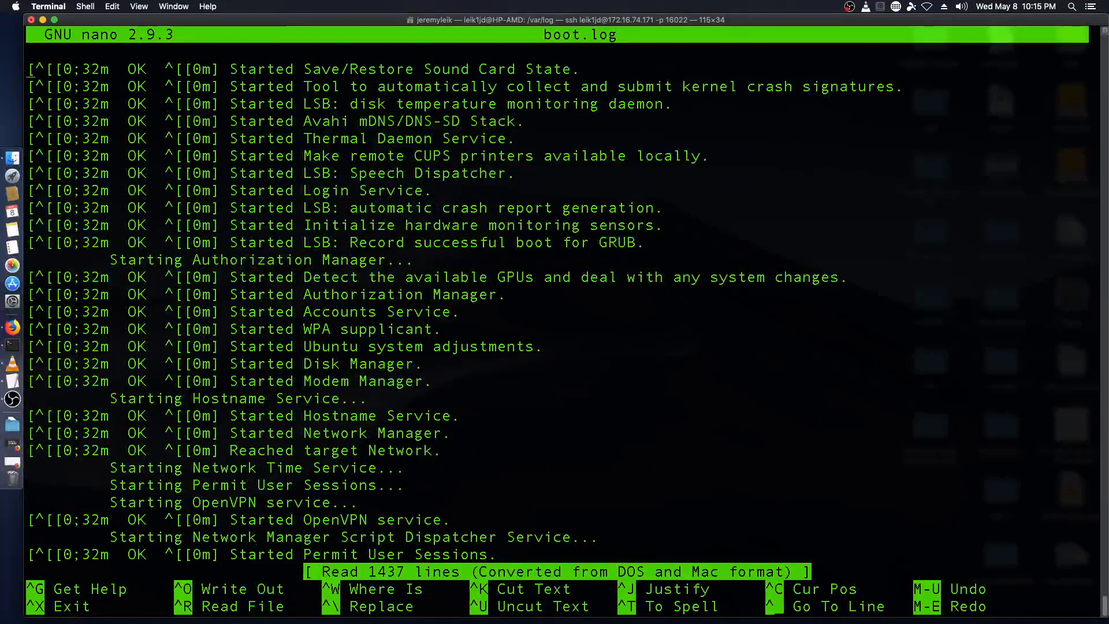
scroll(down, 3)
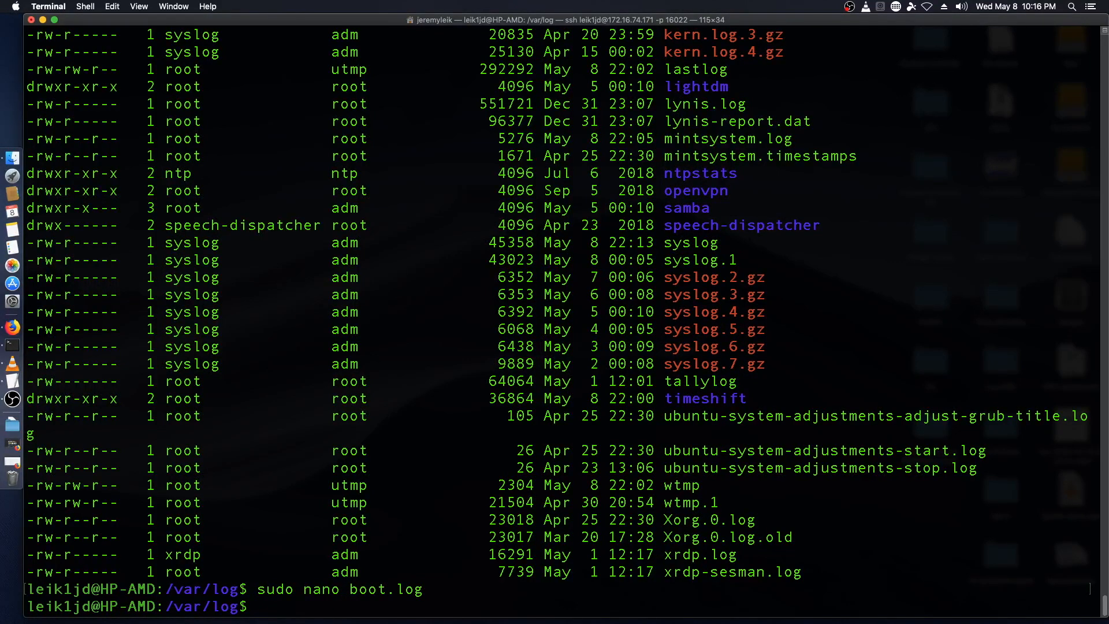
Step: Confirm kern.log exists and print its last entries with sudo tail kern.log
text(ls)
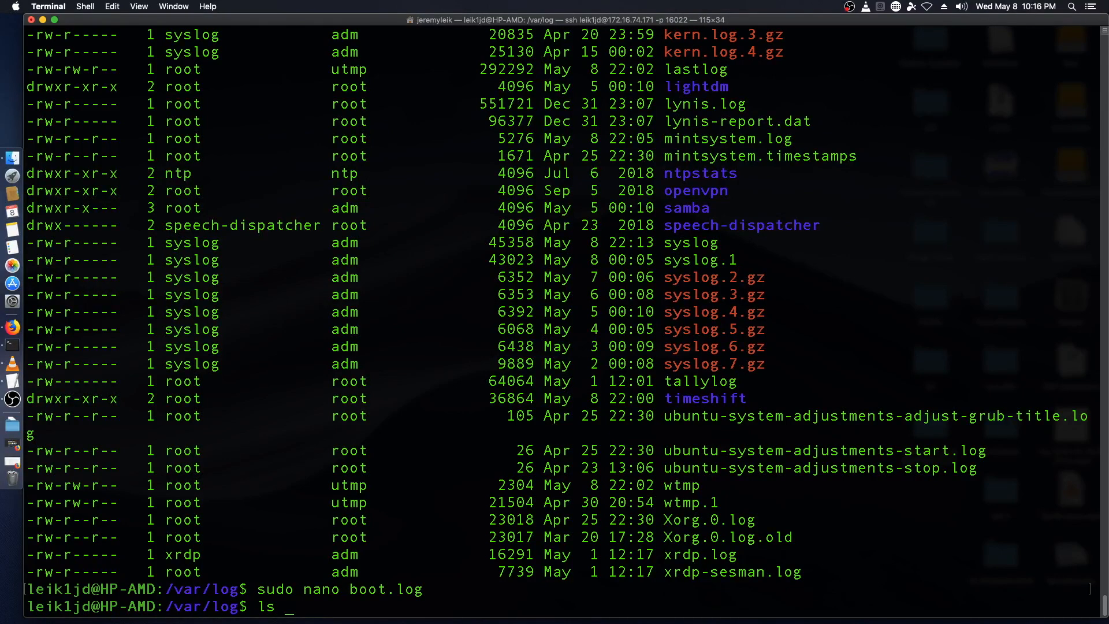
text(kern.log)
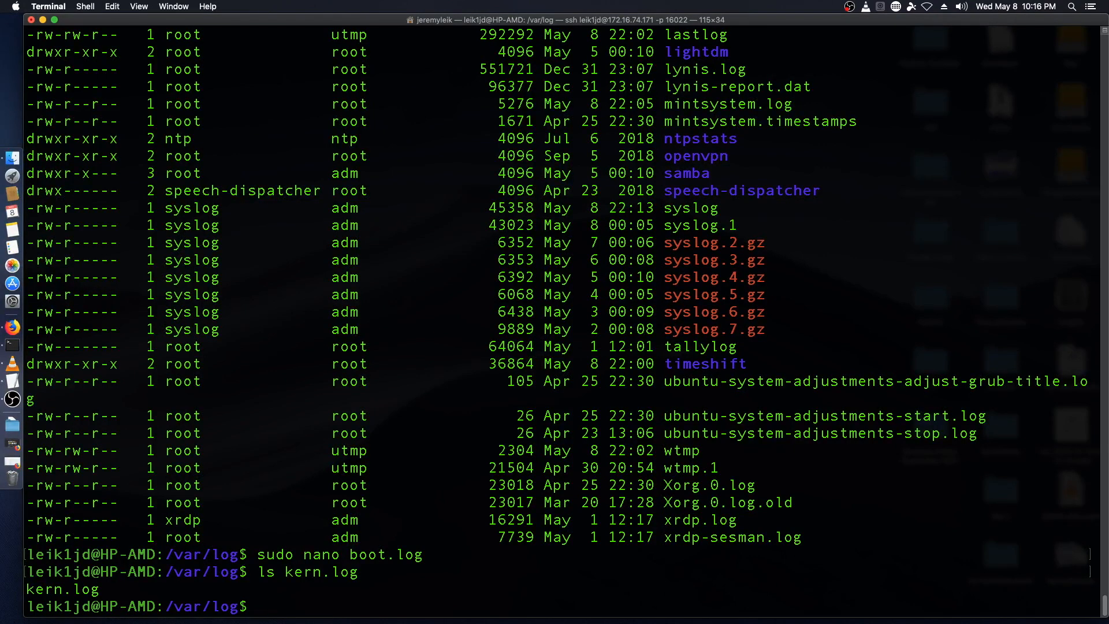
text(sudo tail)
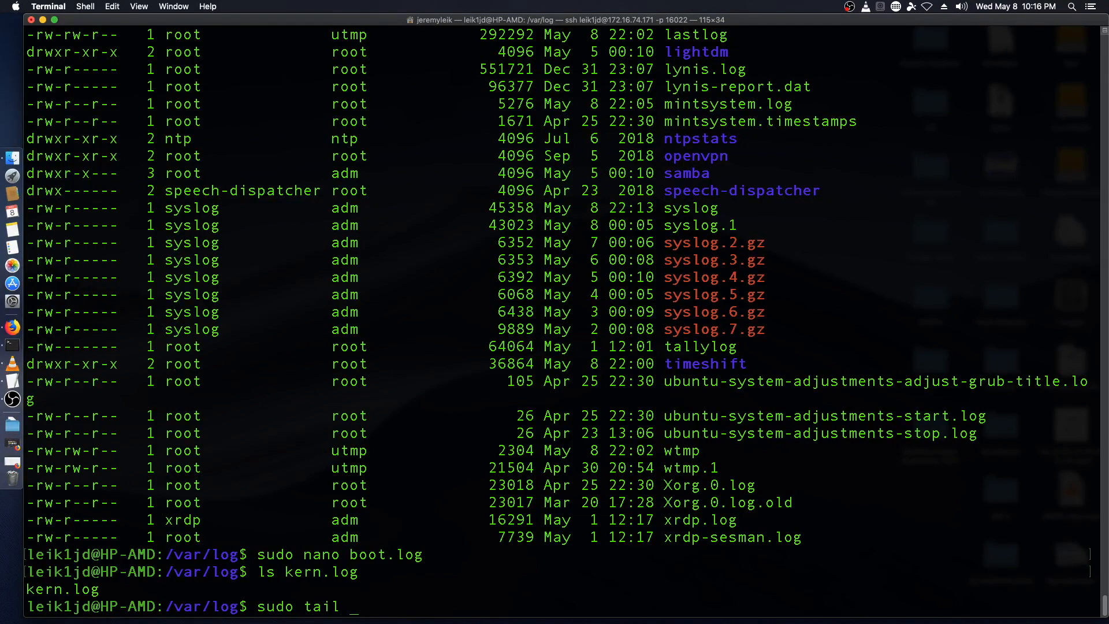
text(kern.log)
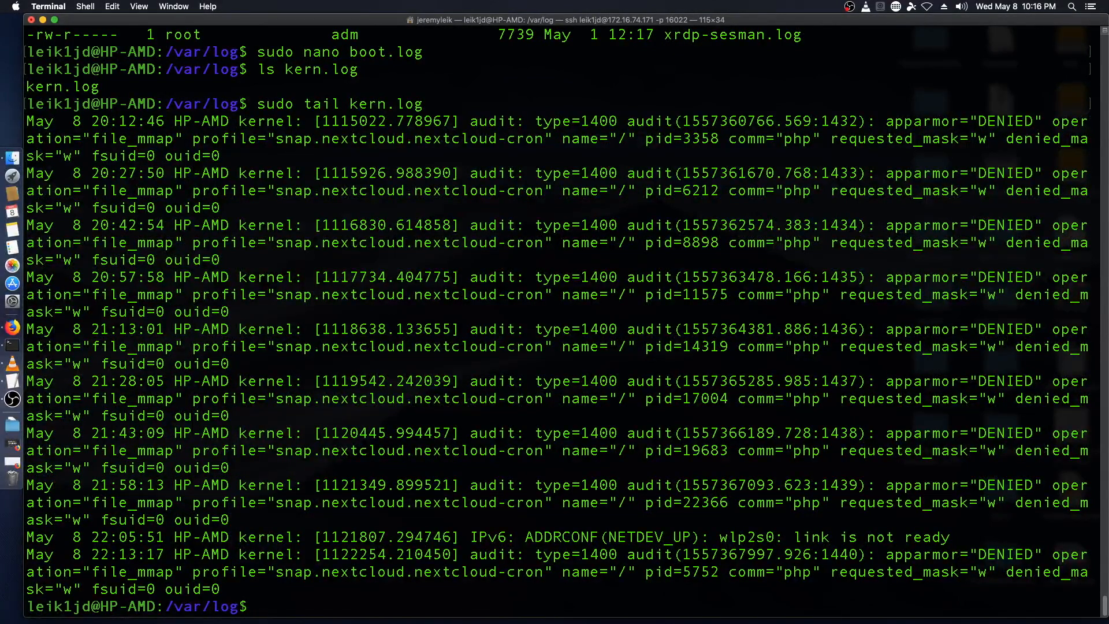
text(sudo tail kern.log)
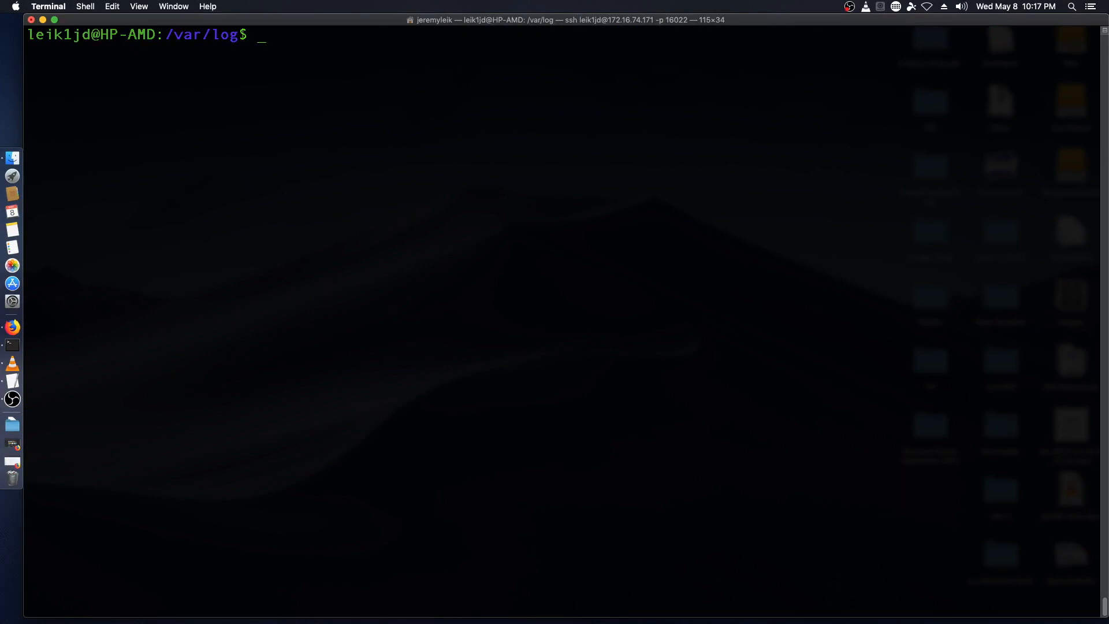
Step: Dump auth.log with sudo cat and scroll through its sudo and SSH session entries
text(sudo)
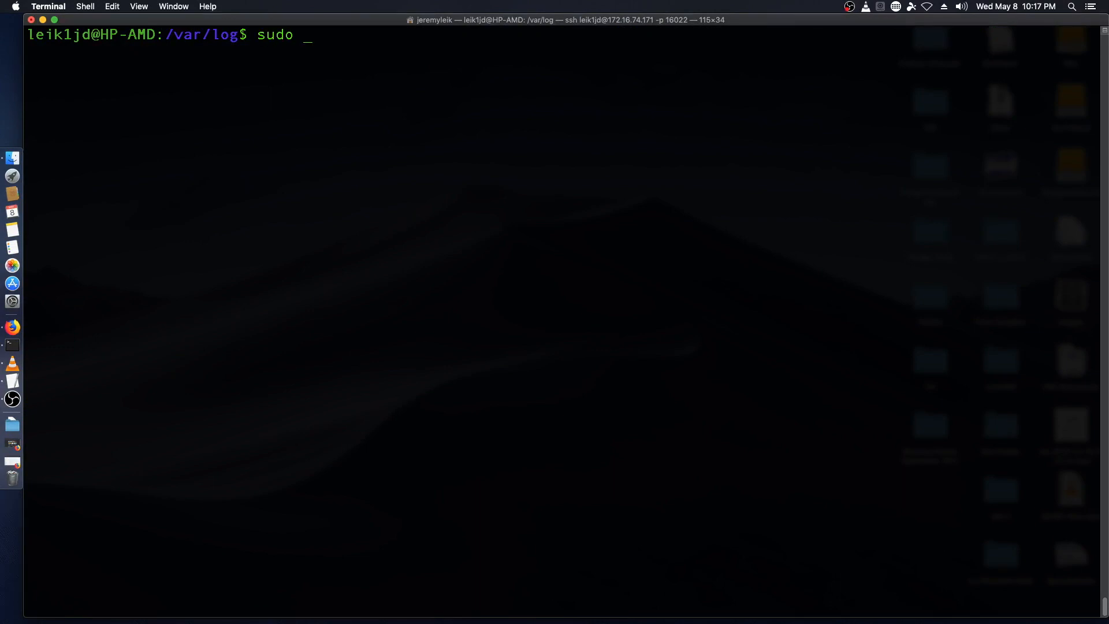
text(cat)
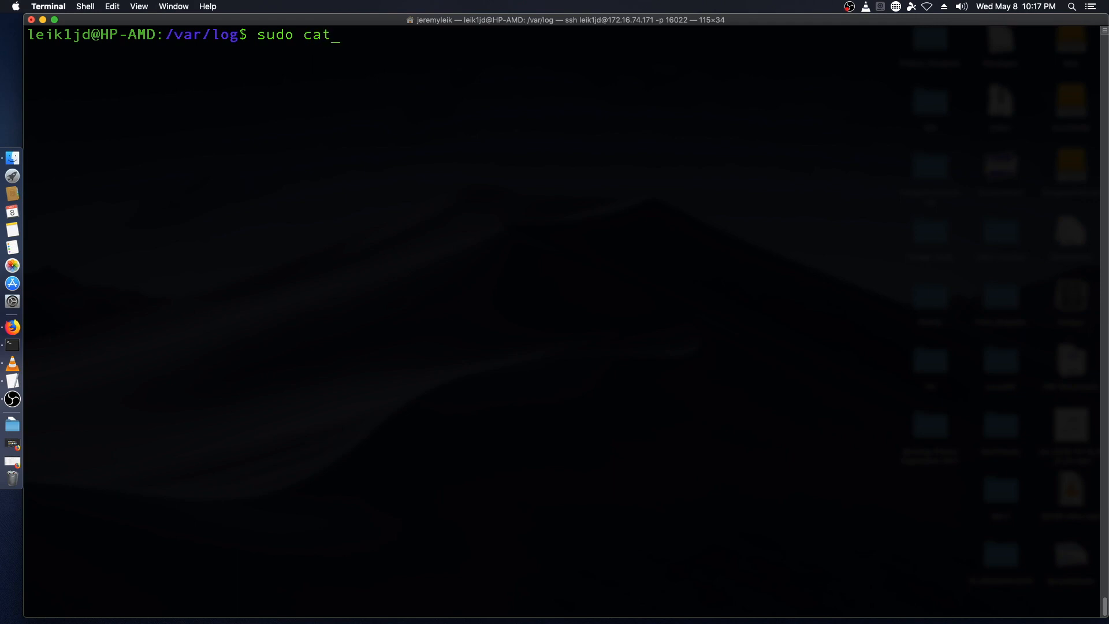
text(a)
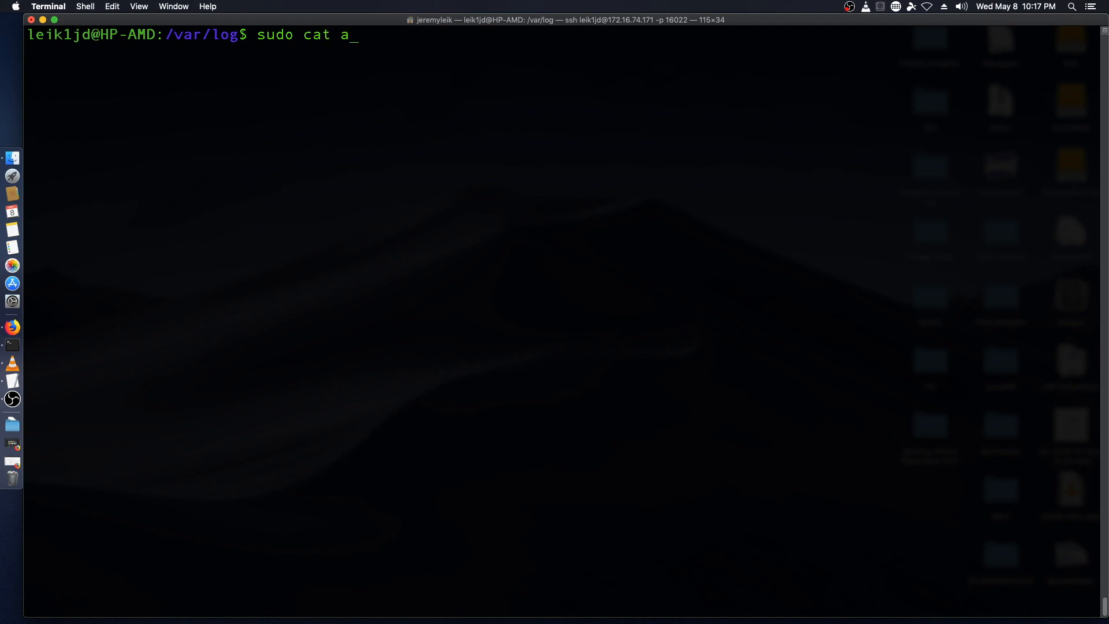
text(uth.lo)
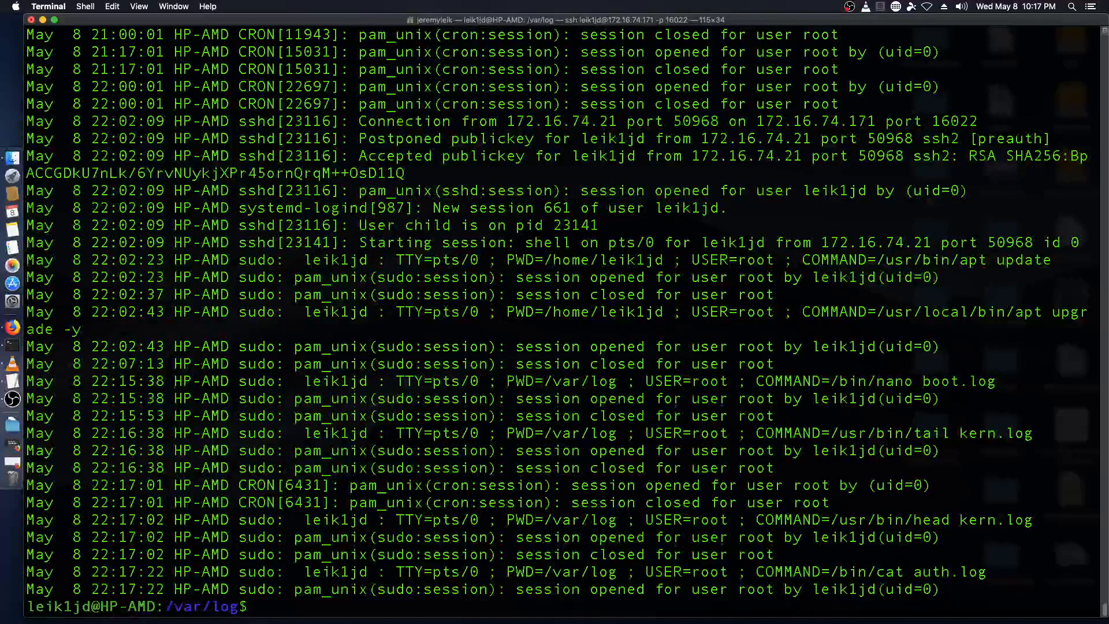
scroll(down, 3)
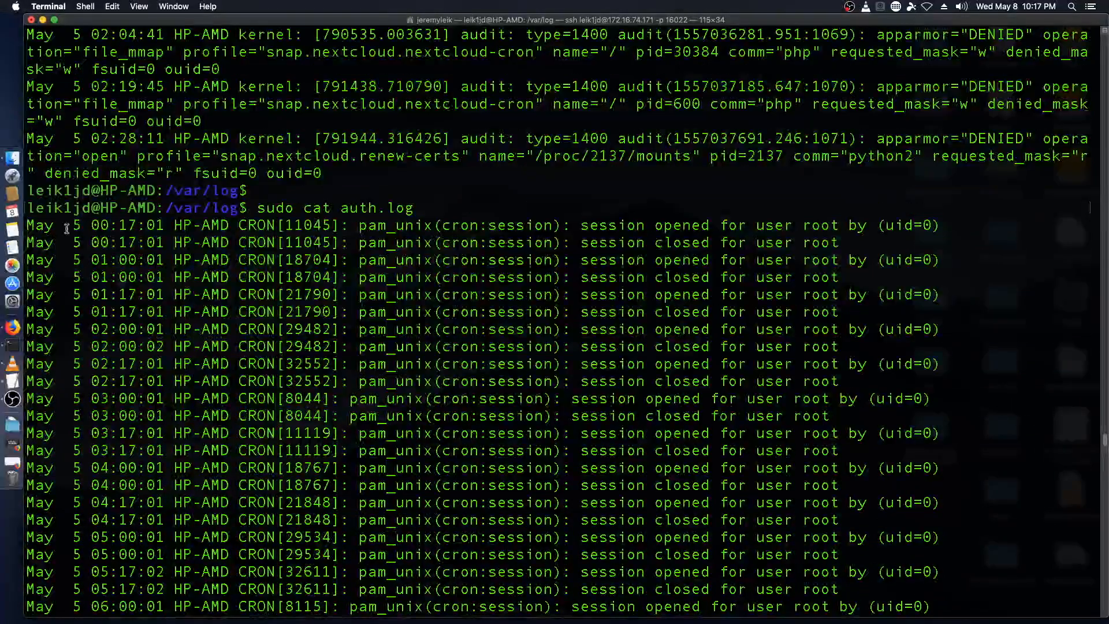
scroll(down, 3)
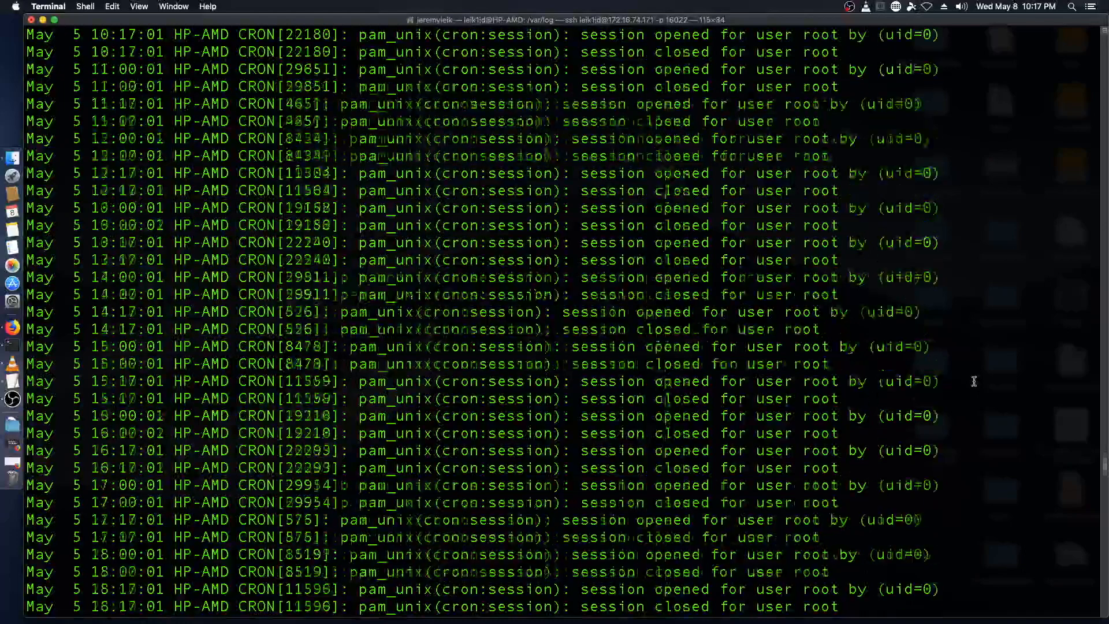
scroll(down, 3)
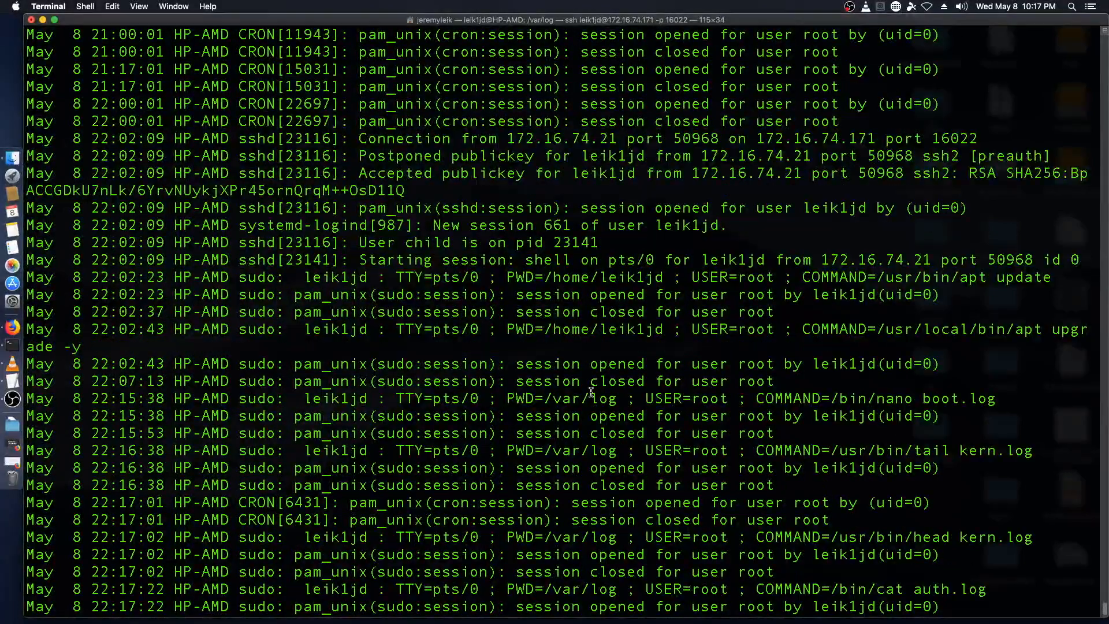
mouse_move(296, 451)
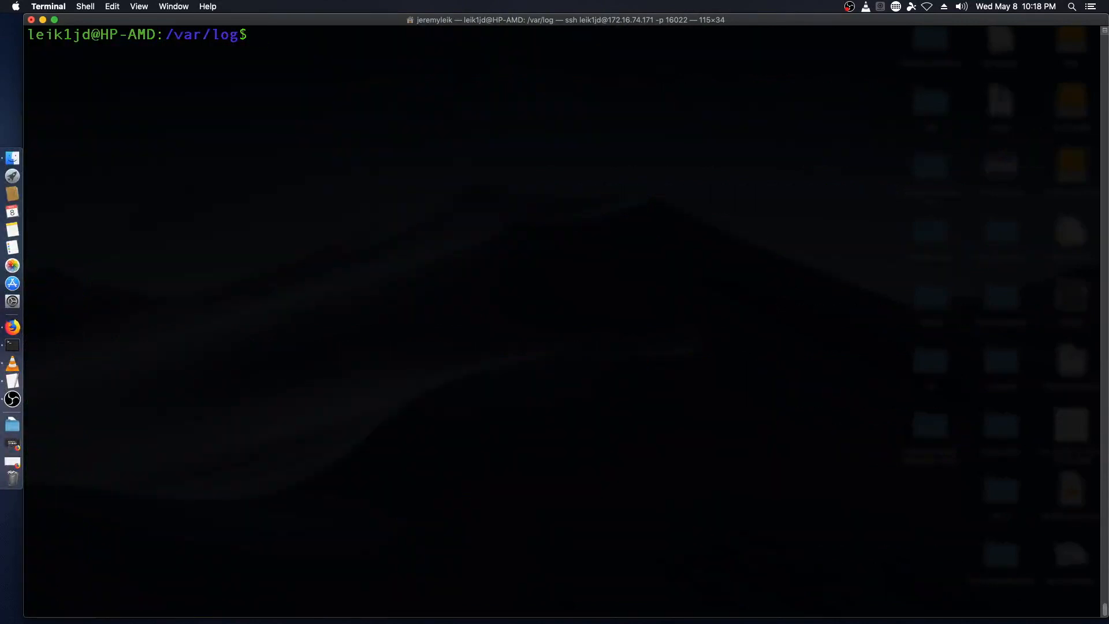
text(sudo cat)
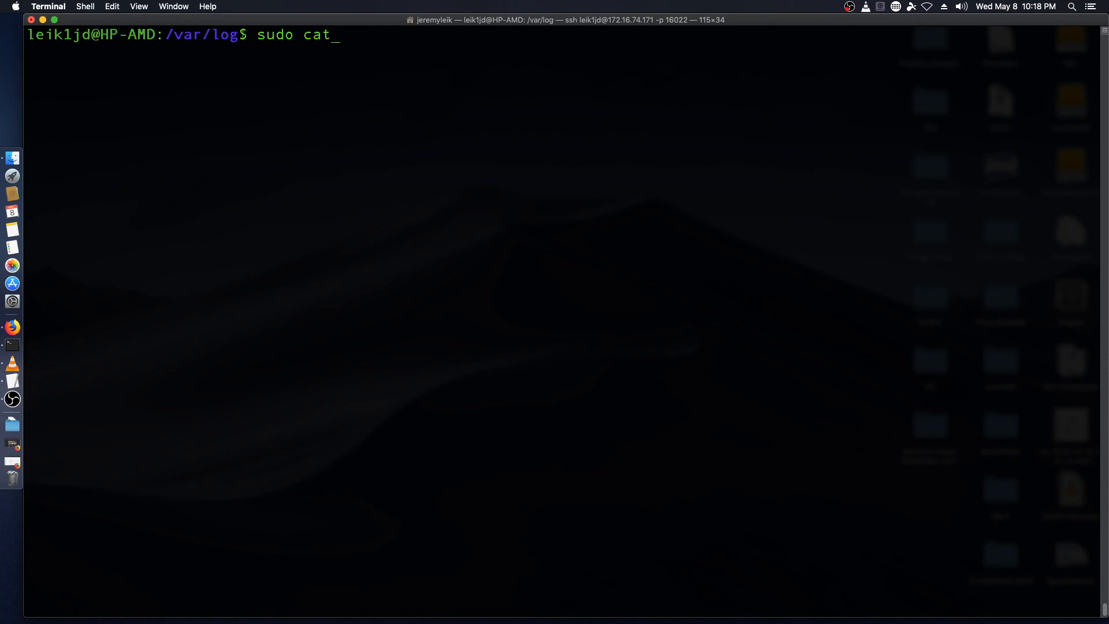
text(au)
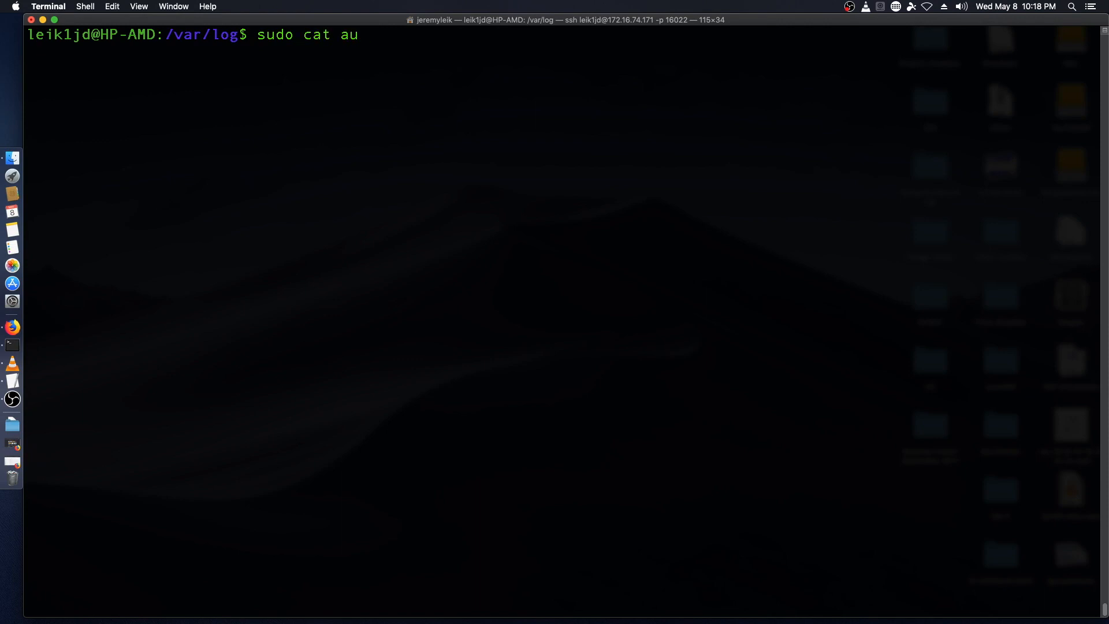
text(th.log)
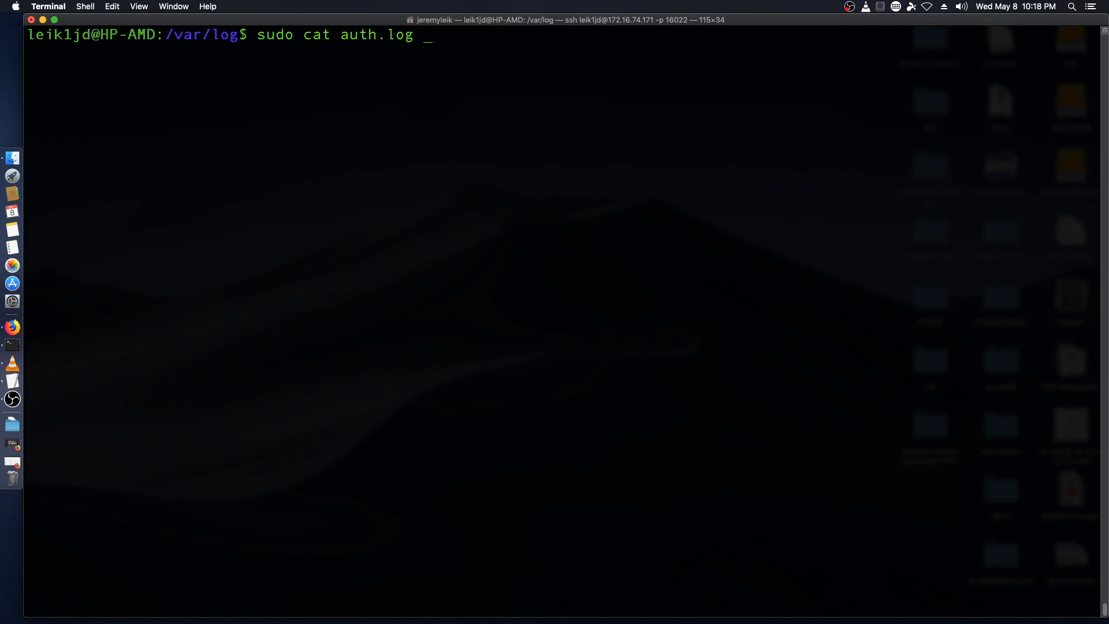
text(|)
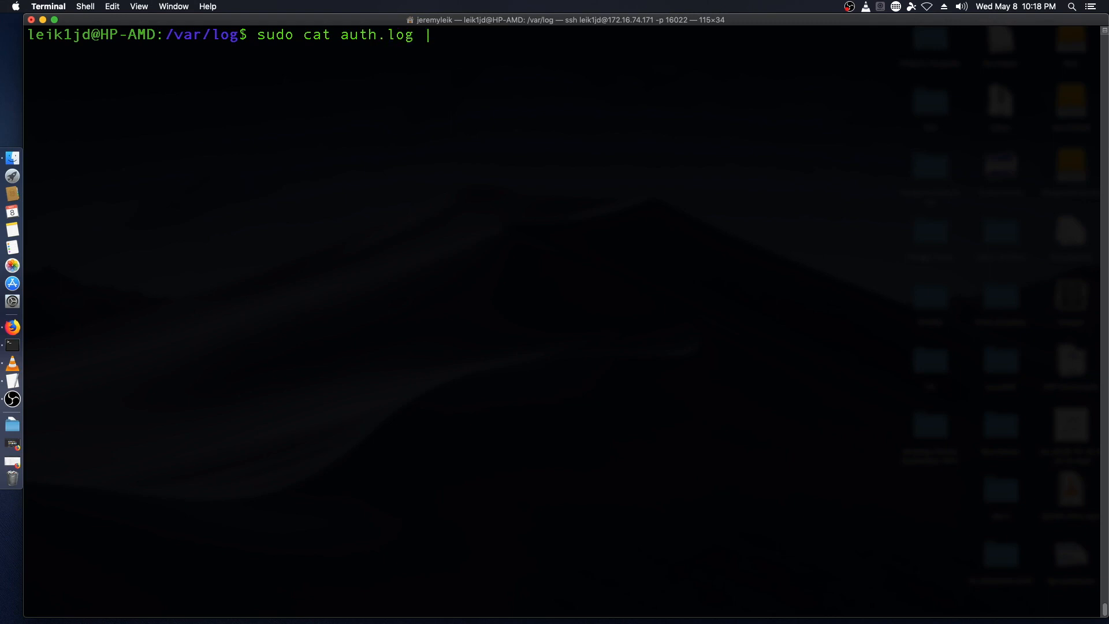
text(grep)
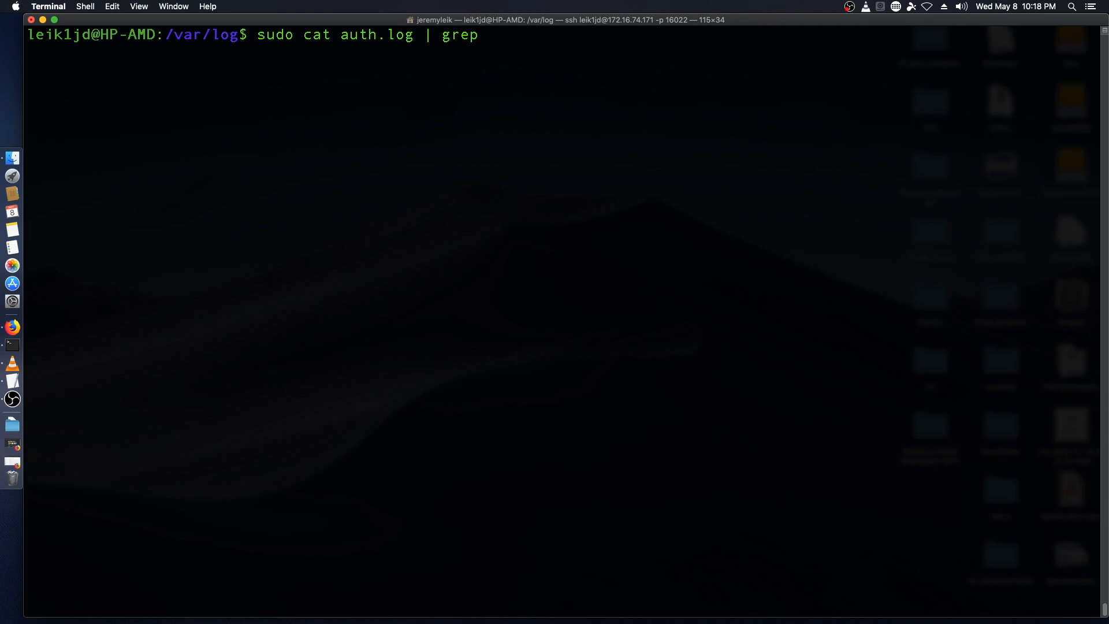
text(leik1j)
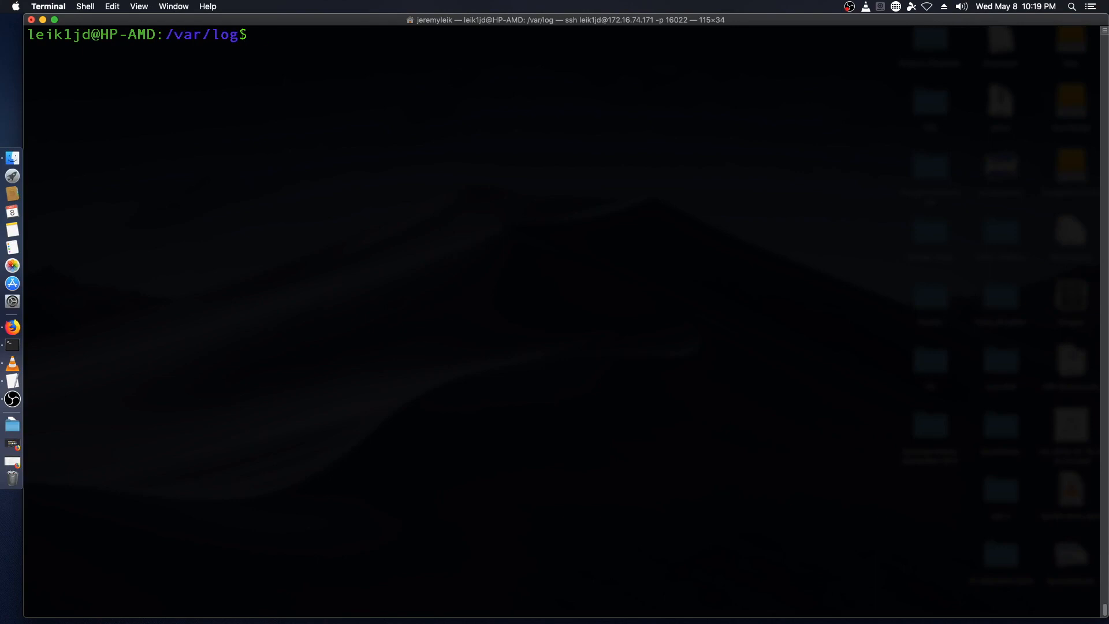
Step: Page through bootstrap.log's dpkg setup messages with sudo less
text(sudo less)
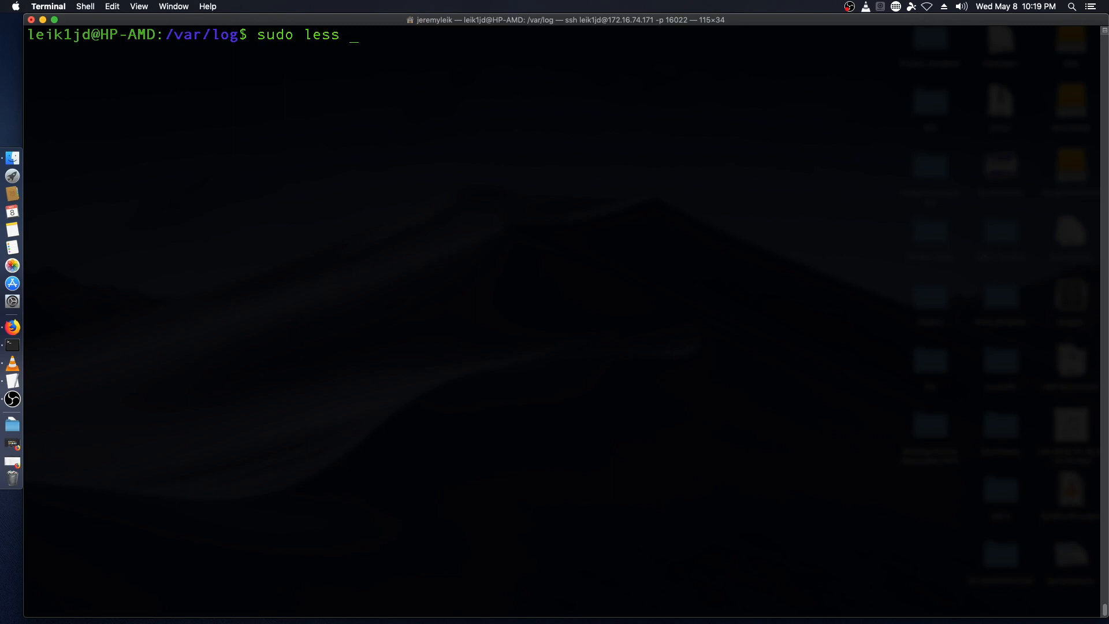
text(bootstrap.log)
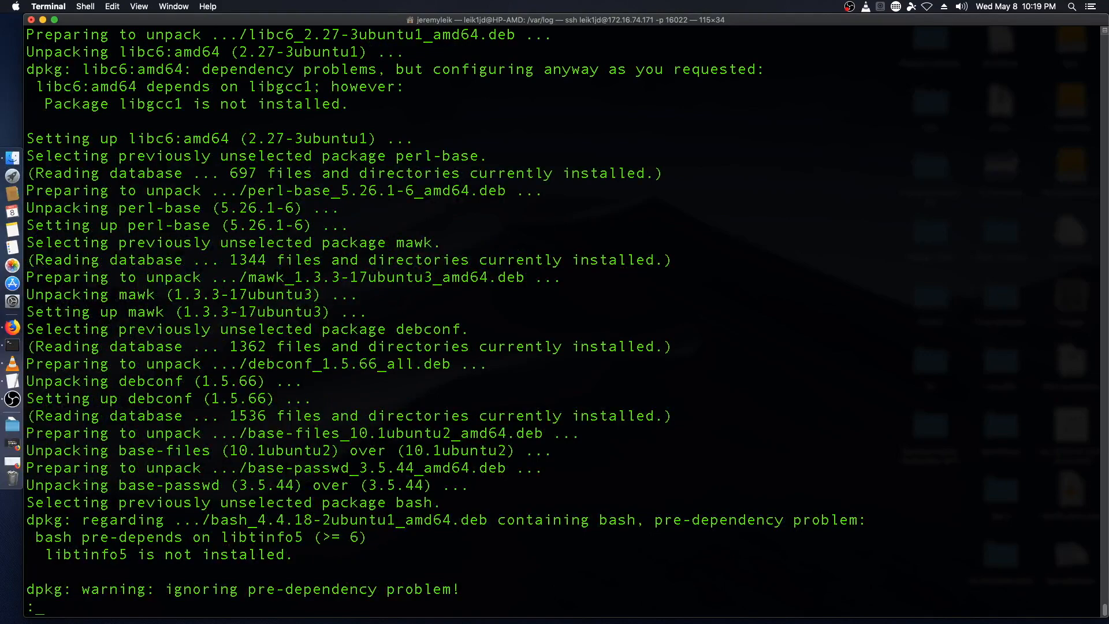
scroll(down, 3)
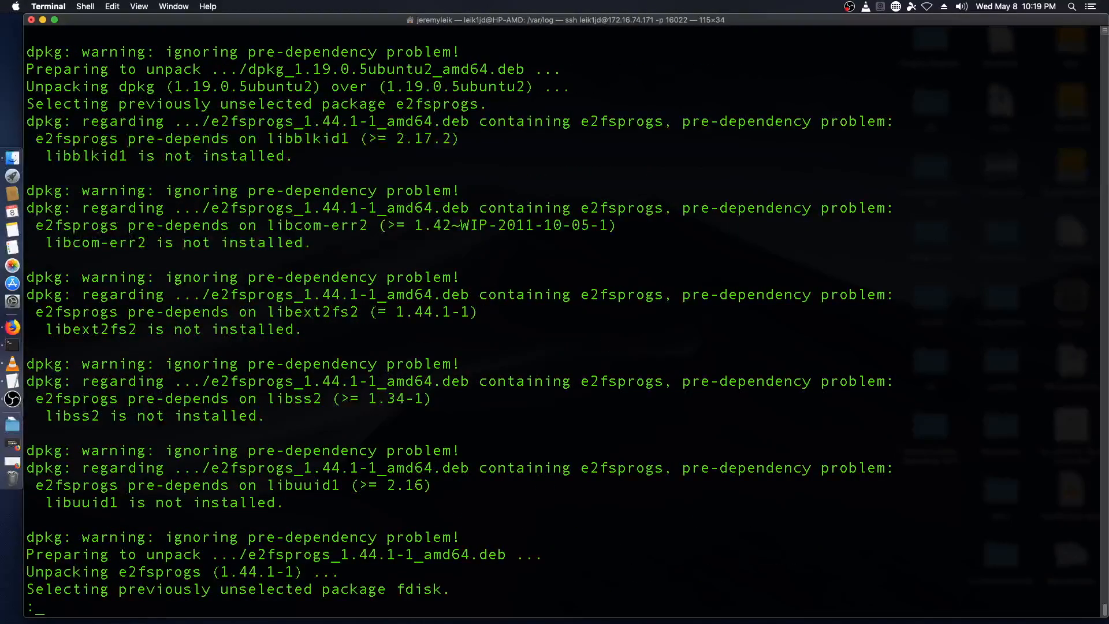
scroll(down, 3)
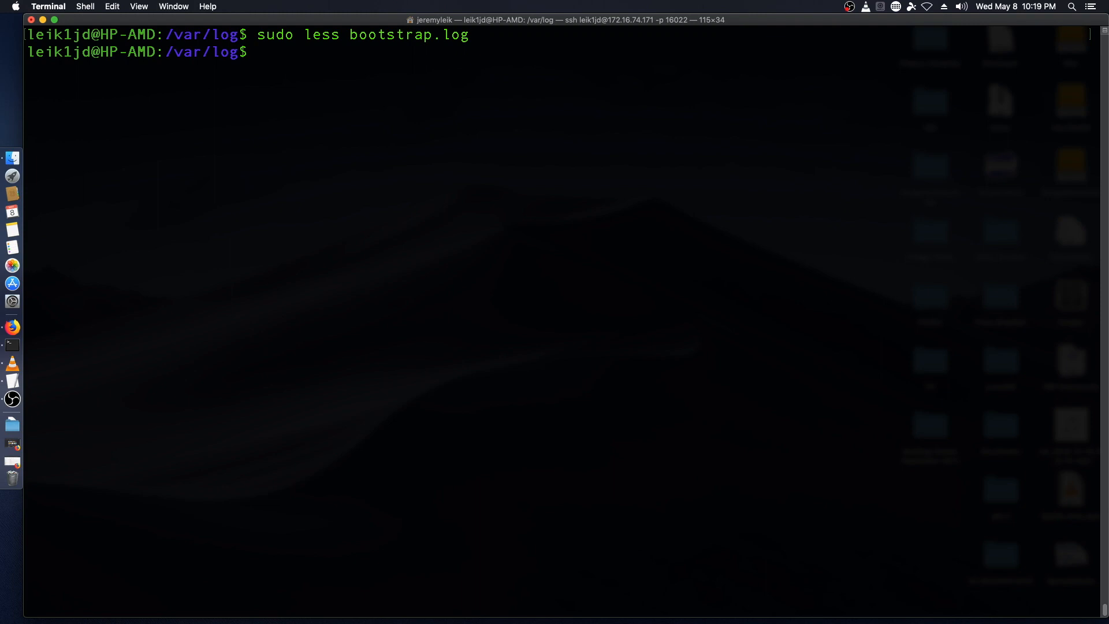
mouse_move(263, 52)
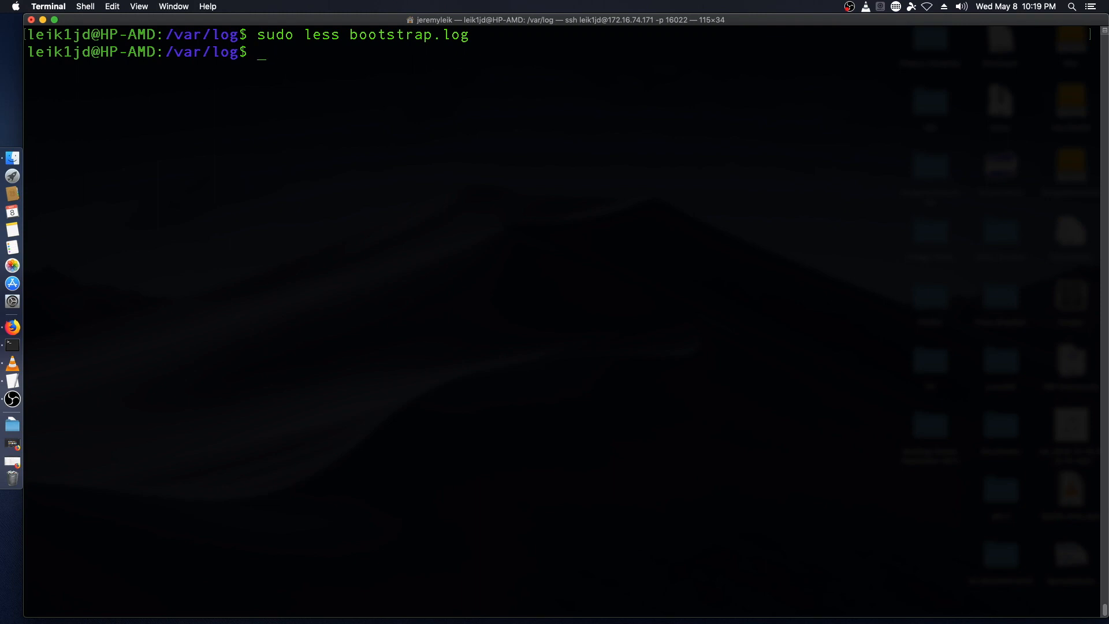
Step: View alternatives.log with sudo less
text(sudo)
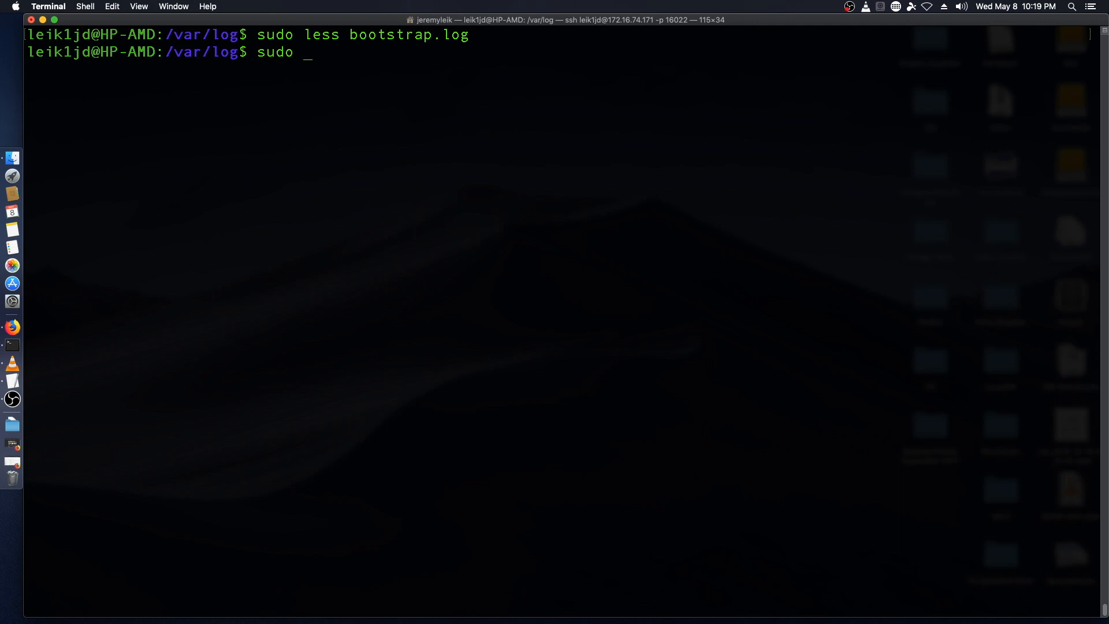
text(less alternatives.log)
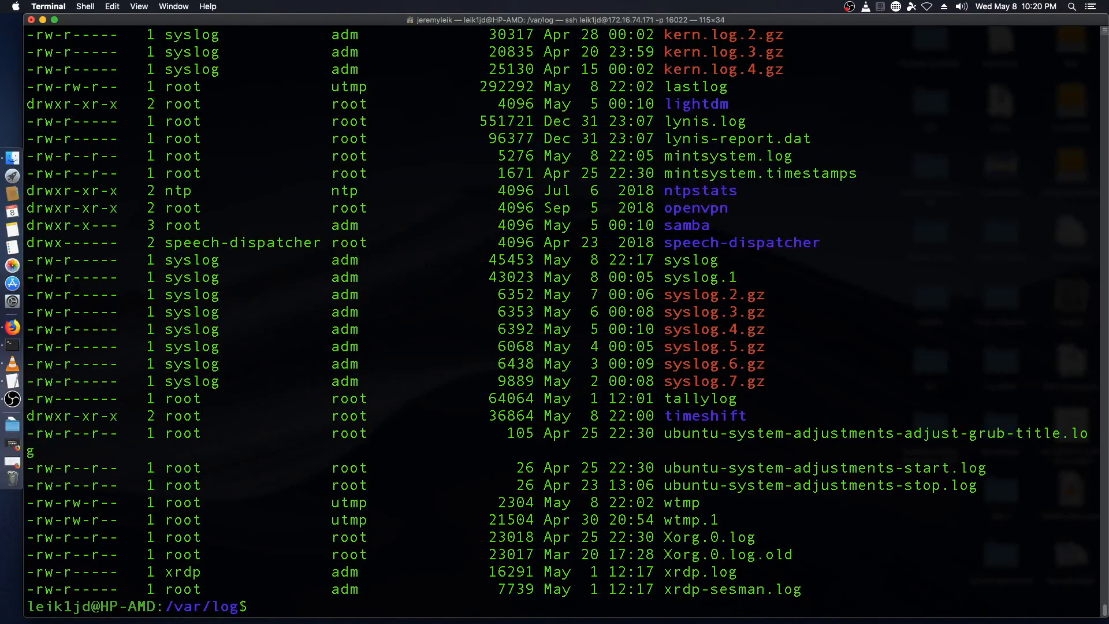
Step: Enter /var/log/samba, list it, view log.smbd.1 with sudo less, and go back up
text(cd)
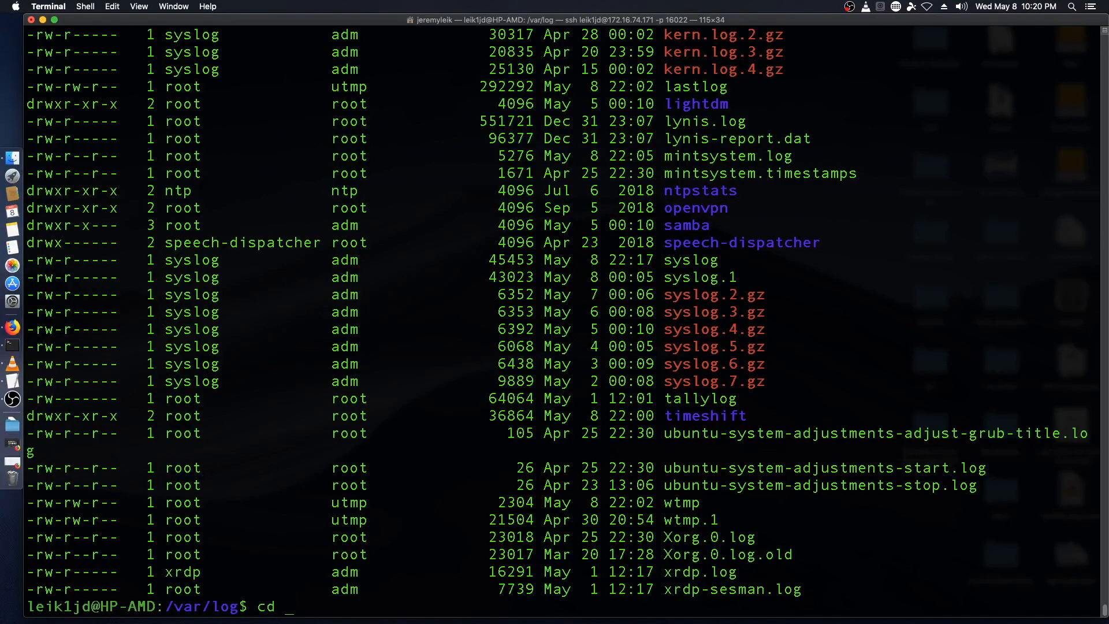
text(samba/)
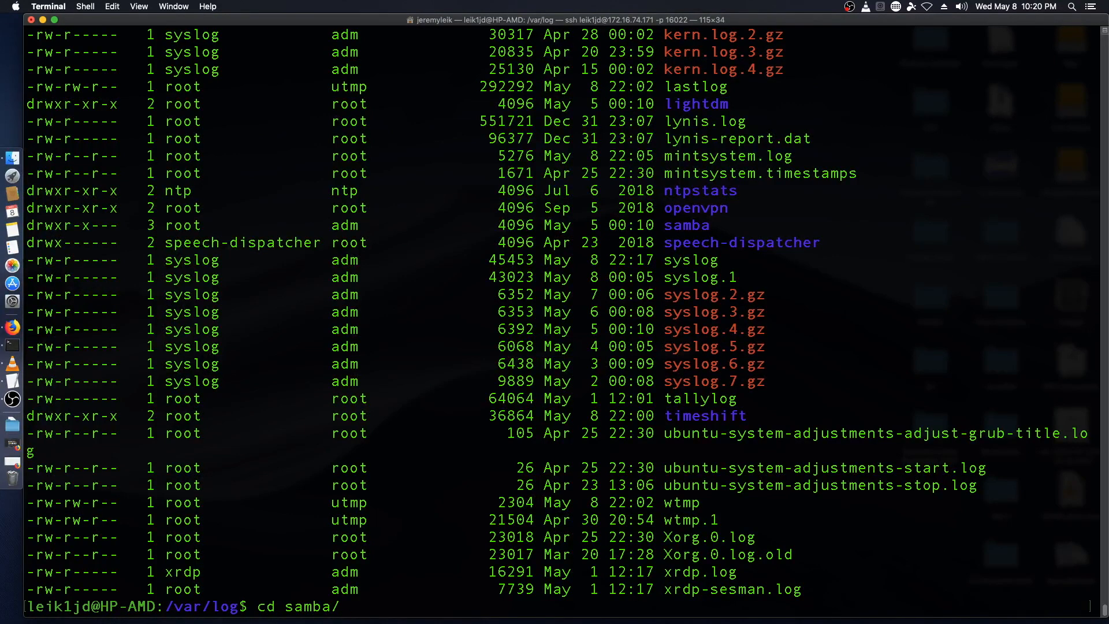
text(ls -la)
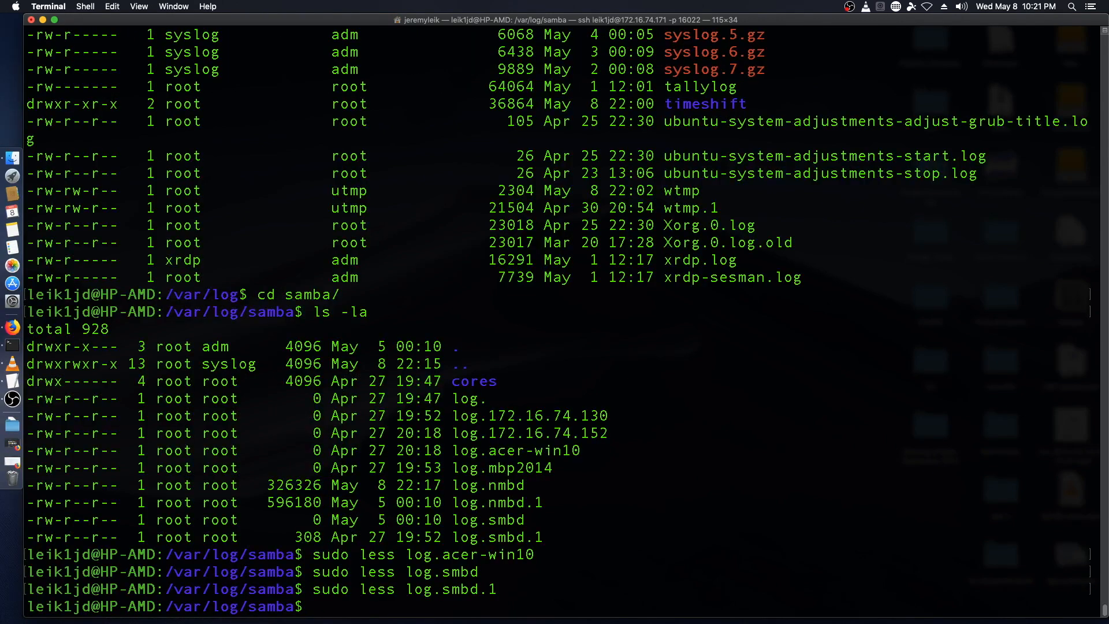
text(sudo less log.smbd.1)
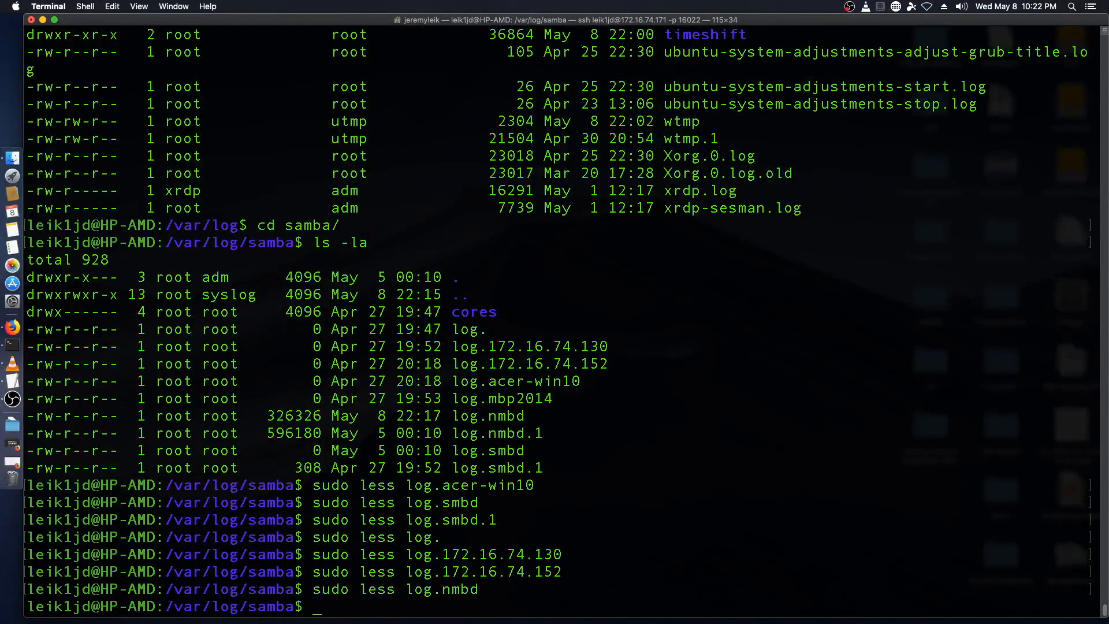
text(cd ..)
text(cd cup)
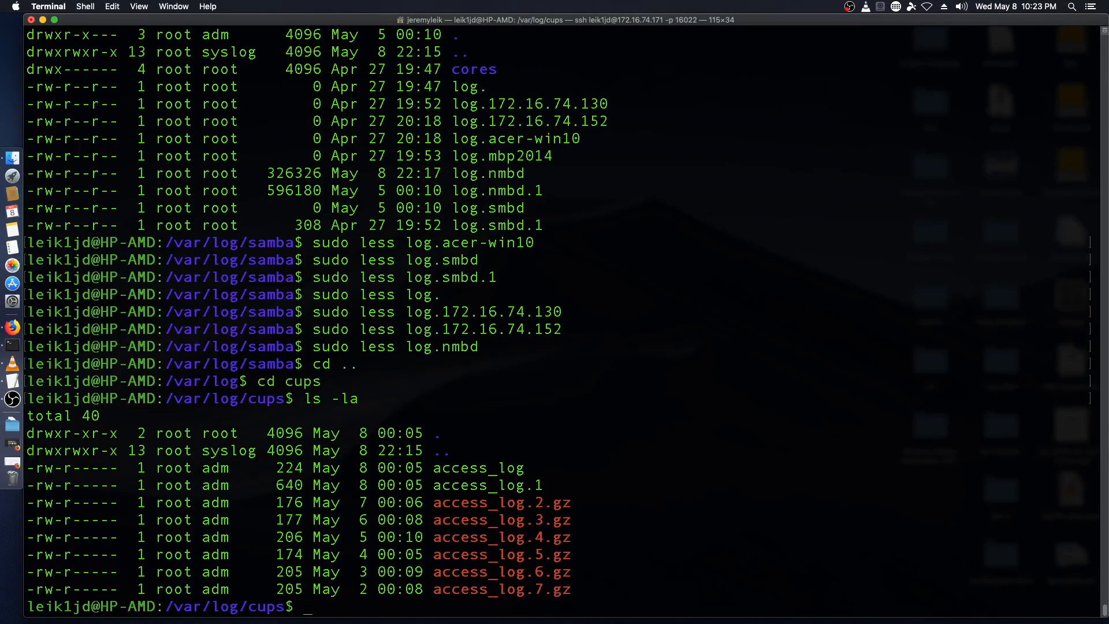
Step: View the CUPS access_log and access_log.1 with sudo less, then return to the prompt
text(sudo)
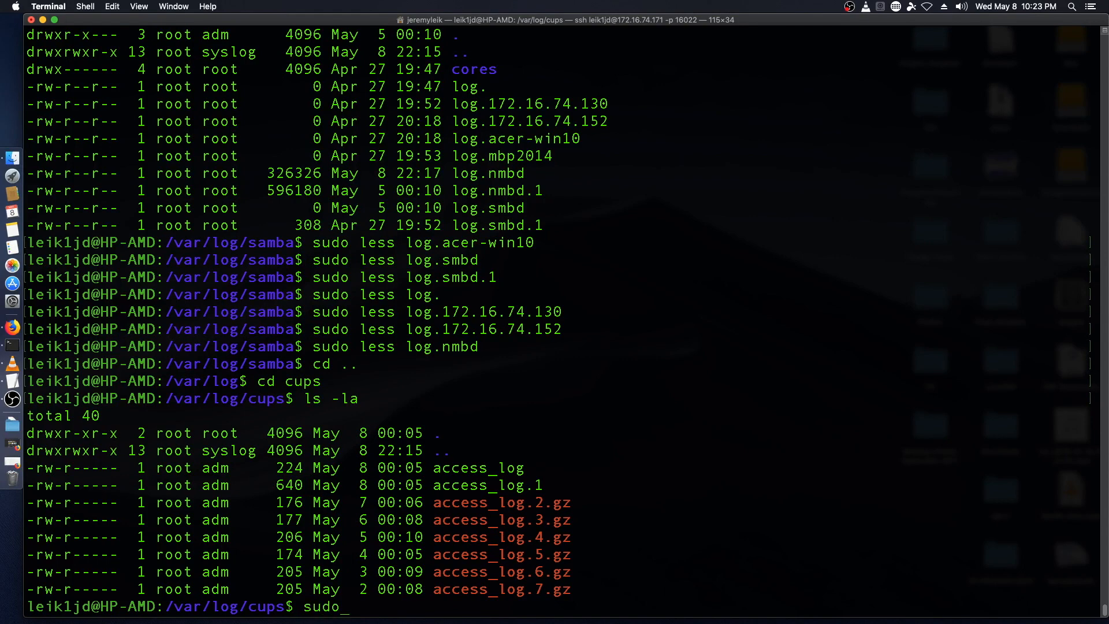
text(less access_log)
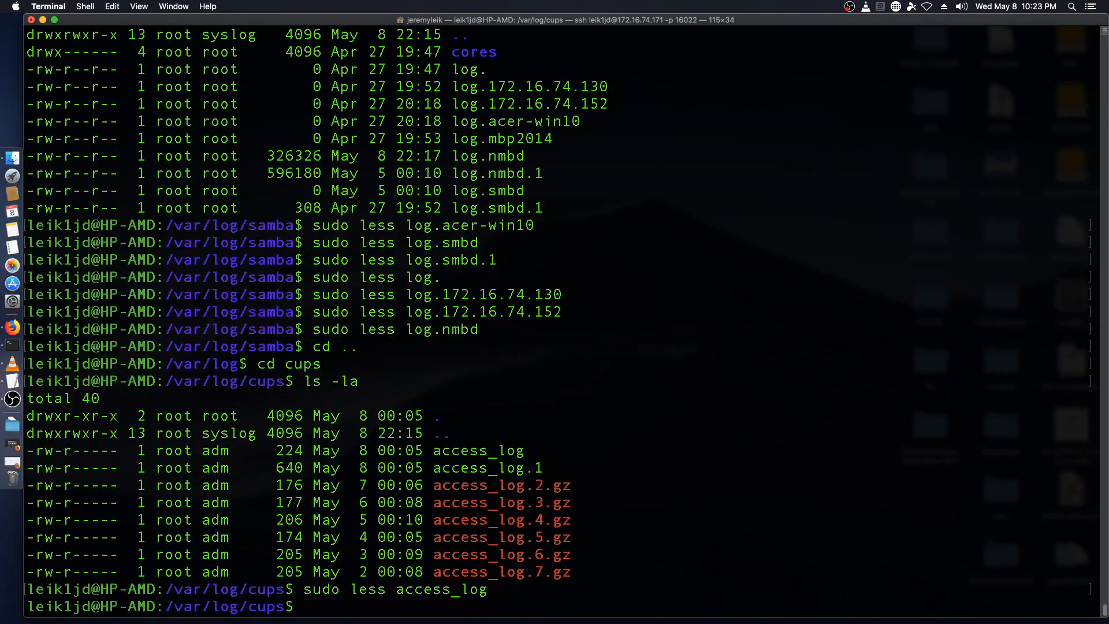
text(sudo less access_log)
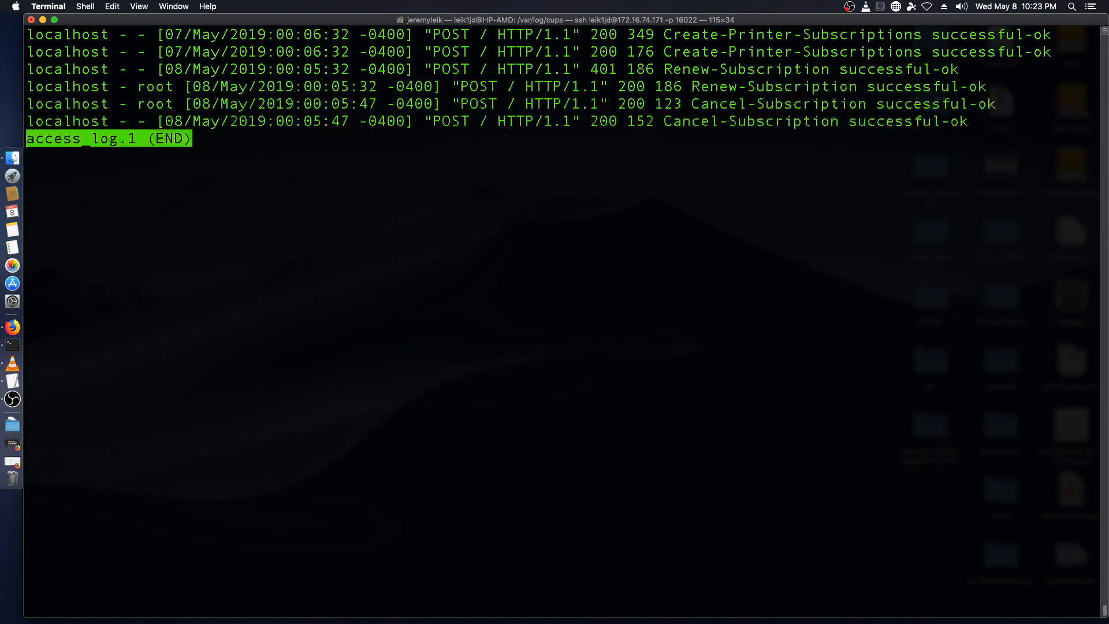
key(q)
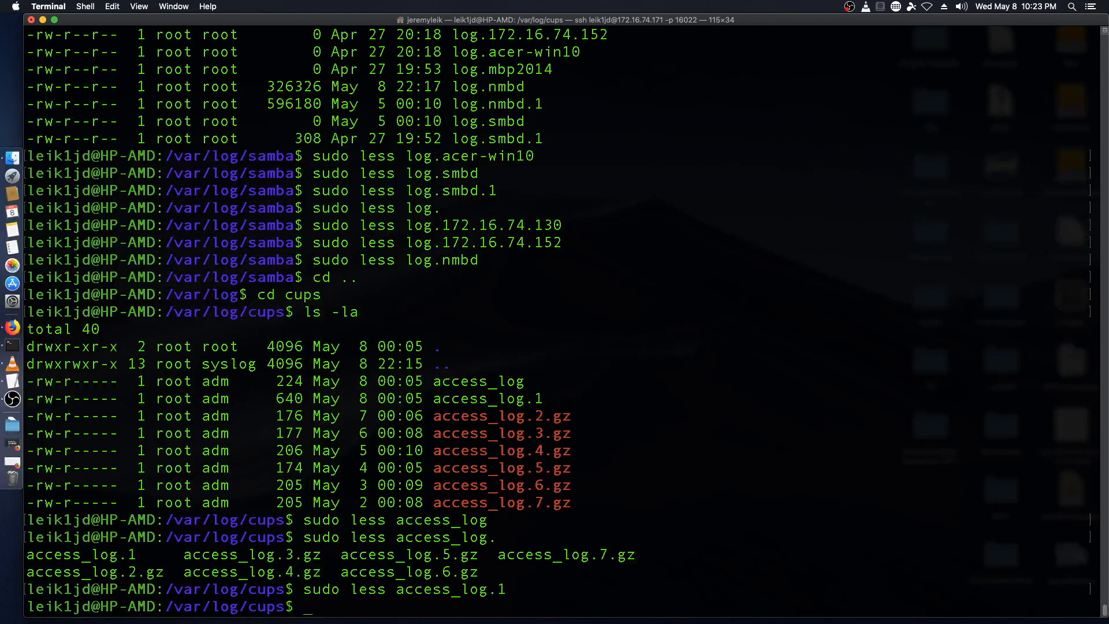
Step: In /var/log/lightdm, view seat0-greeter.log with sudo less and change back to /var/log
key(q)
text(cd ..)
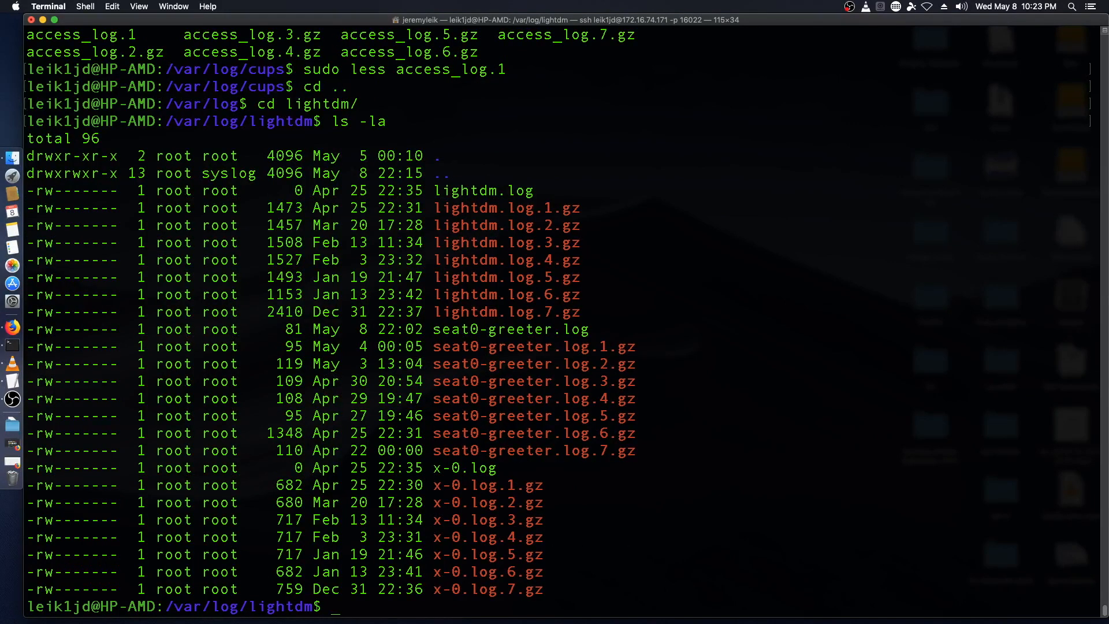
mouse_move(347, 216)
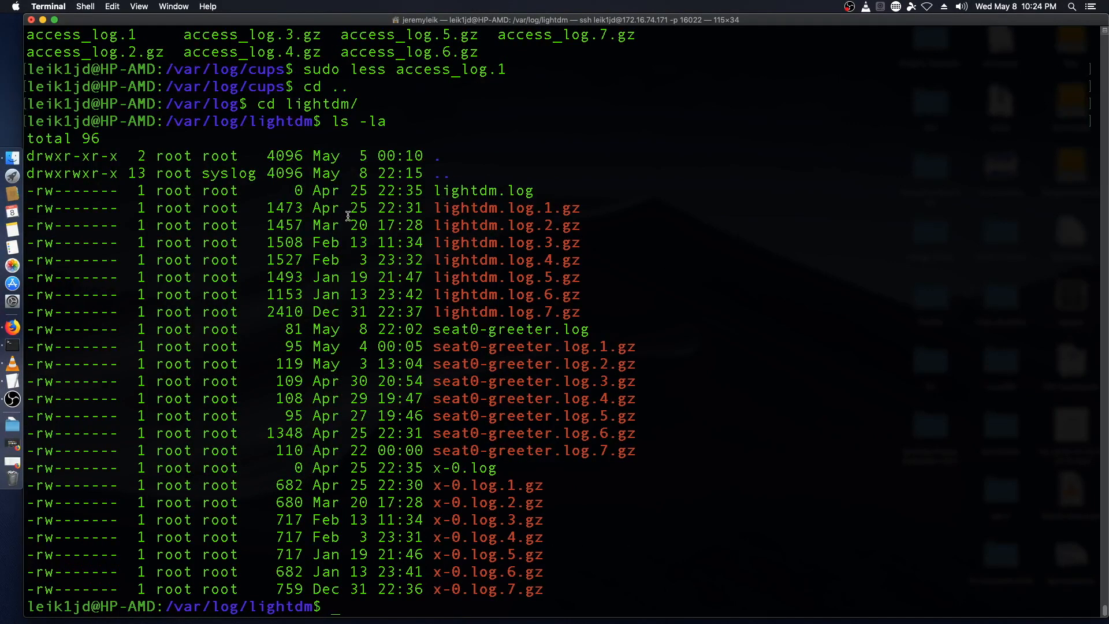
mouse_move(436, 189)
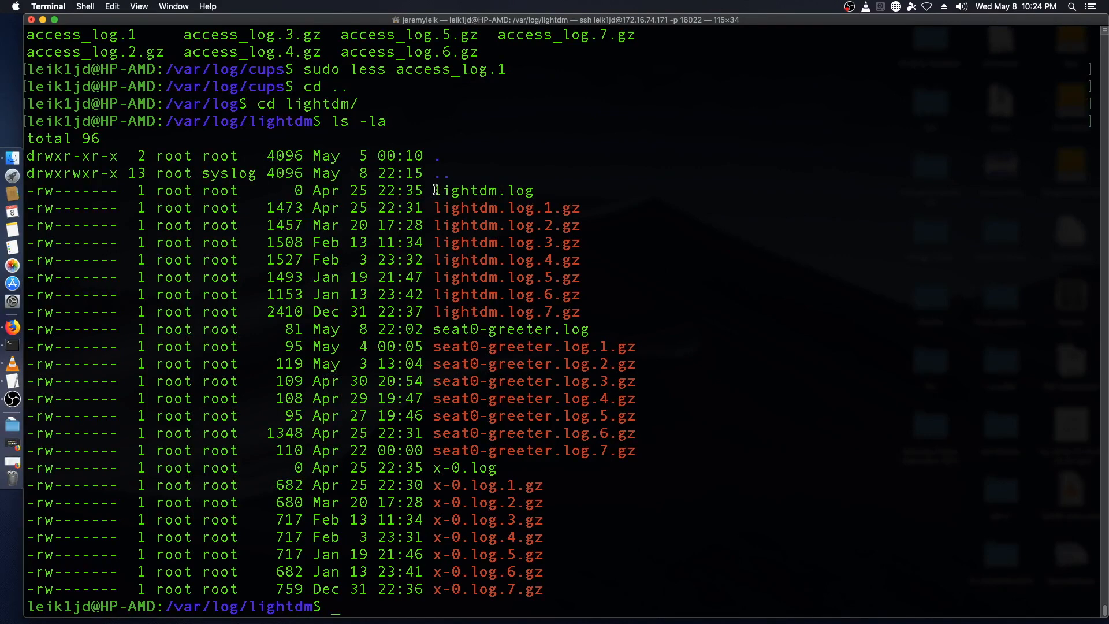
double_click(483, 191)
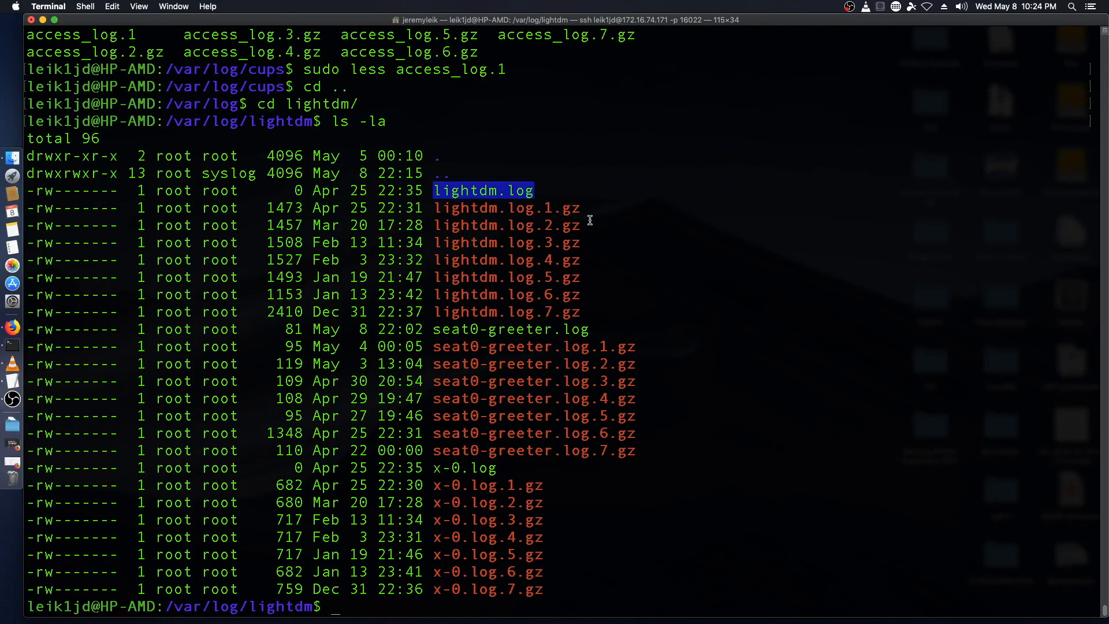
drag(580, 207, 580, 312)
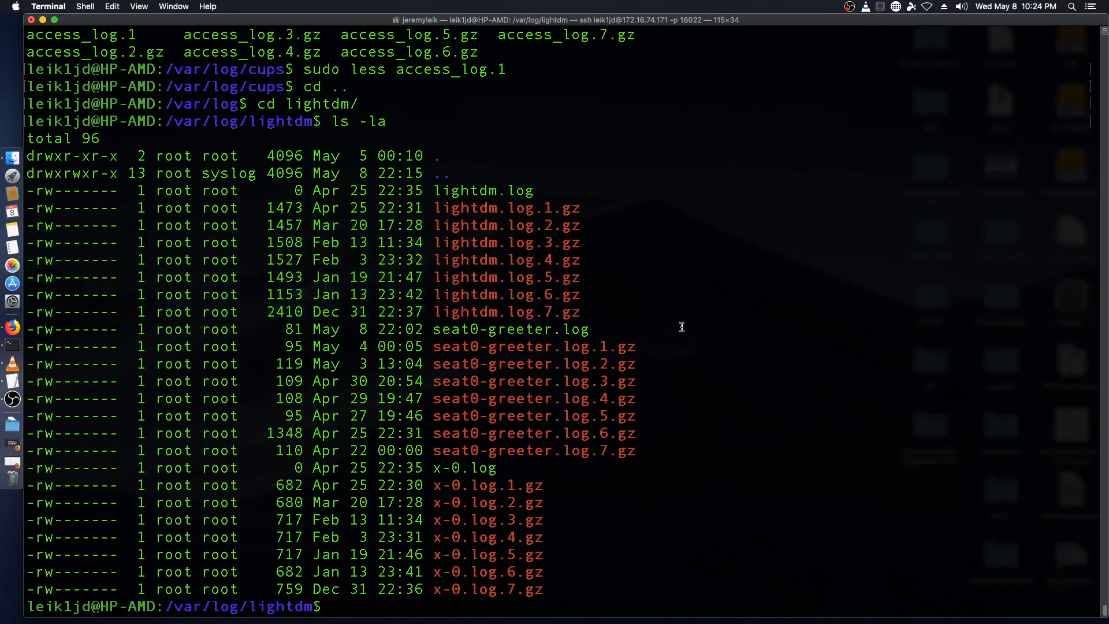
mouse_move(677, 322)
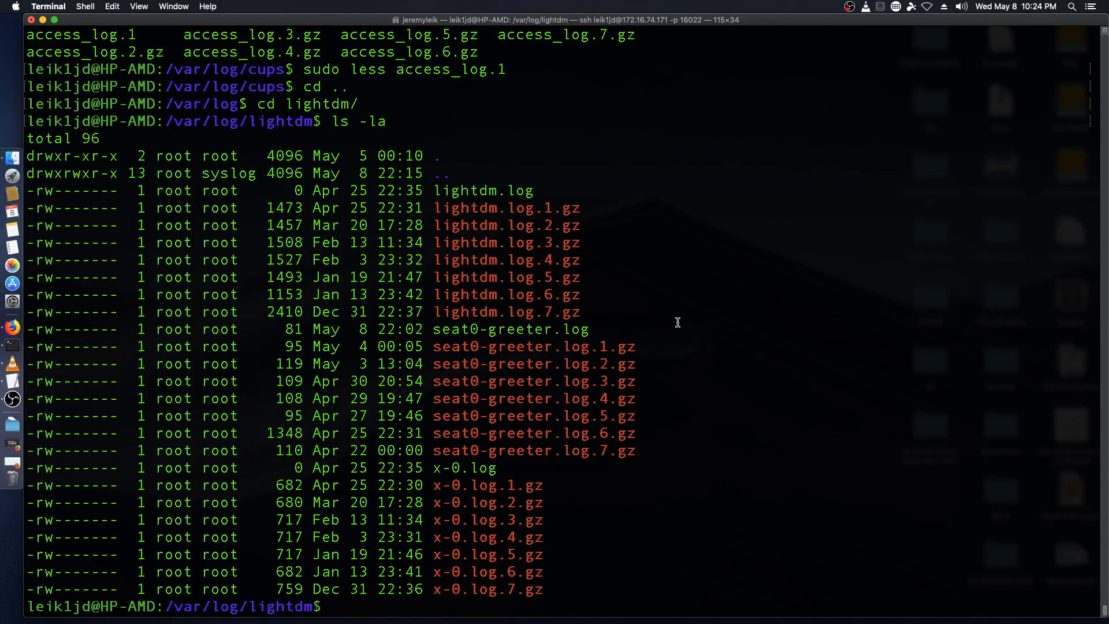
text(sudo less)
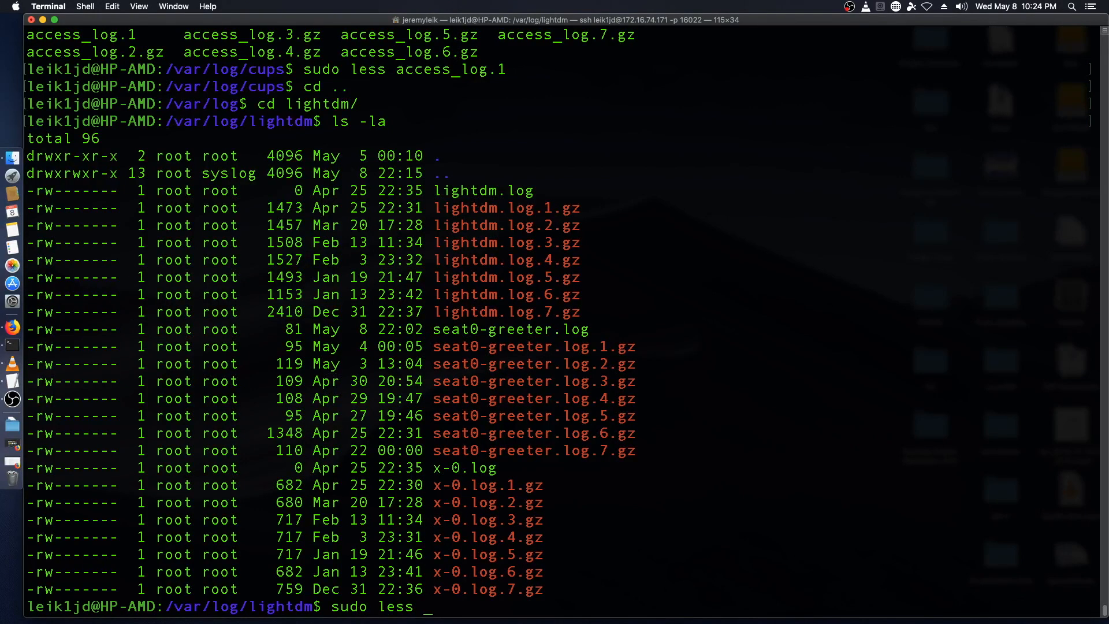
text(seat0-greeter.log)
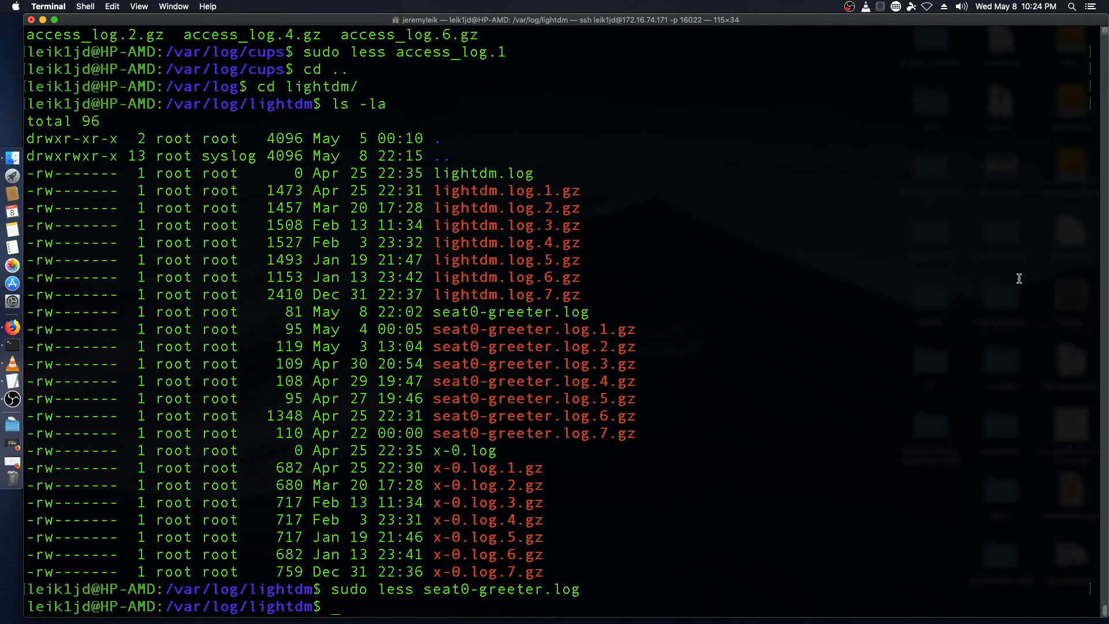
text(cd)
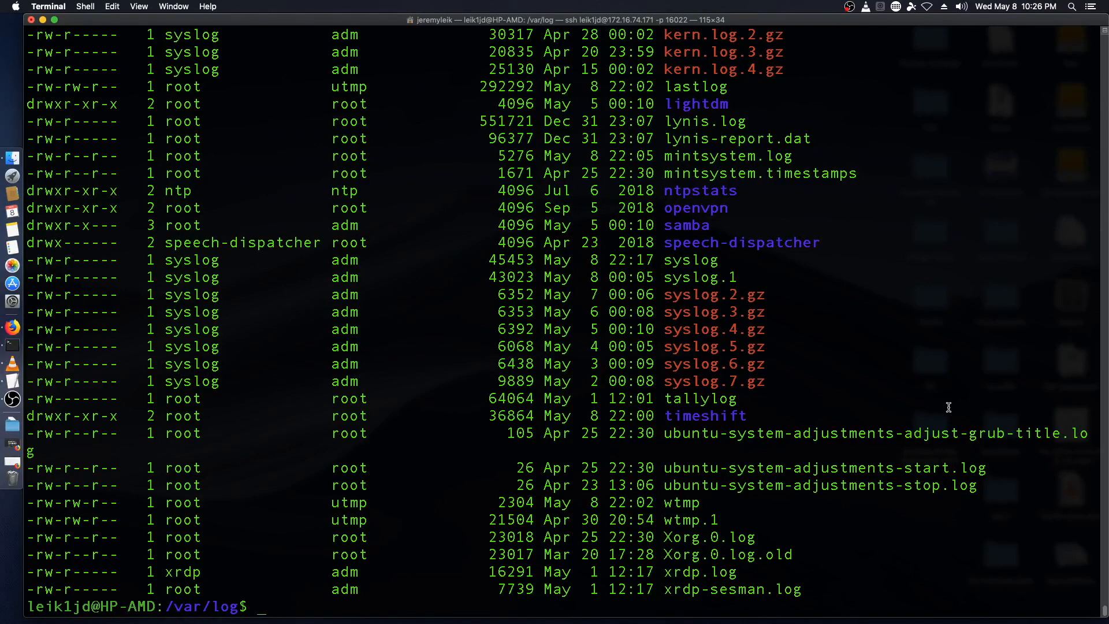
Step: Change into /etc, list its .conf files and pick out logrotate.conf
text(cd /)
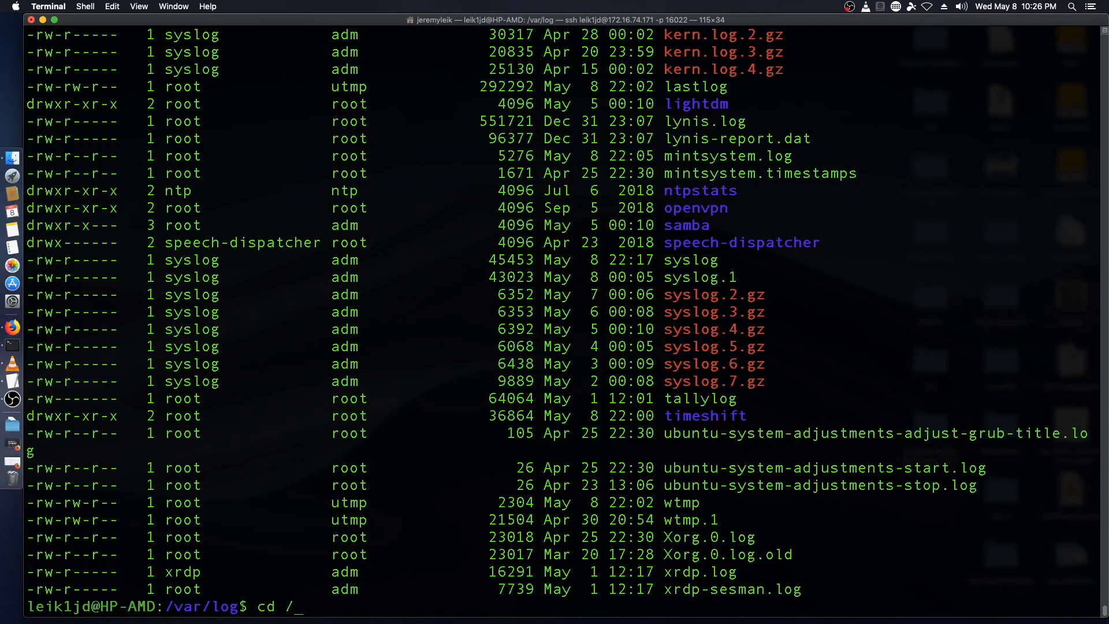
text(etc/)
text(ls *.conf)
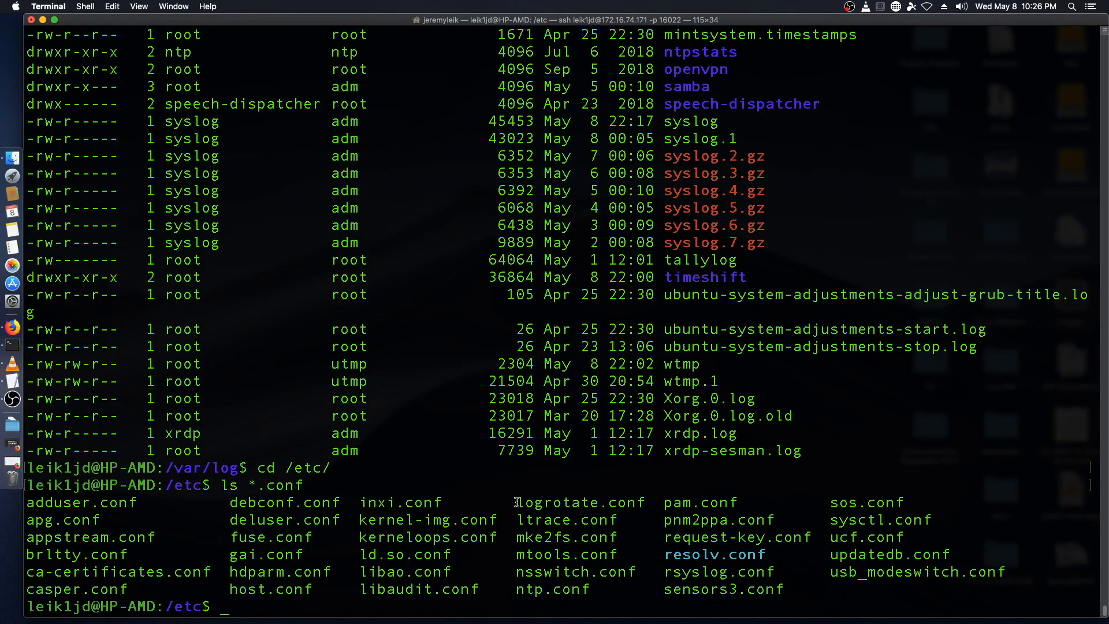
double_click(578, 502)
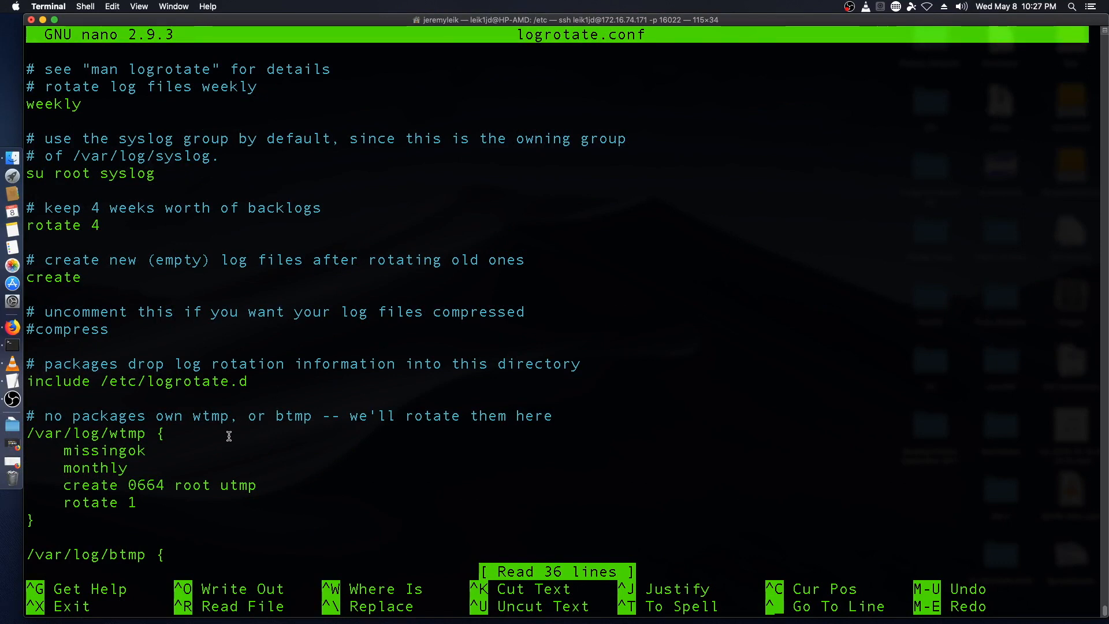
mouse_move(342, 175)
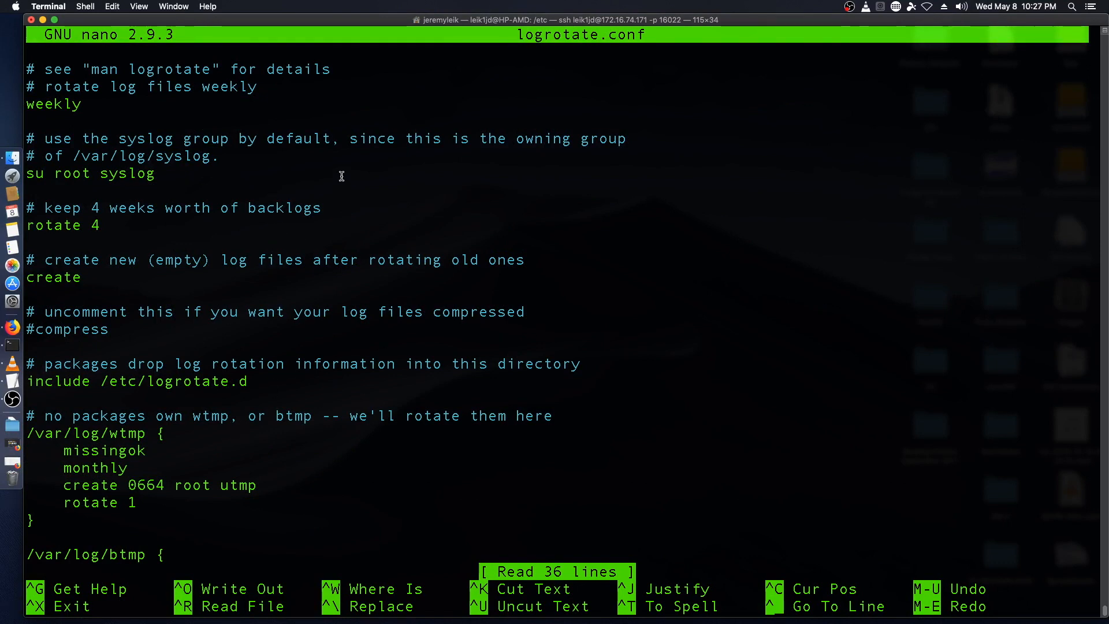
mouse_move(80, 99)
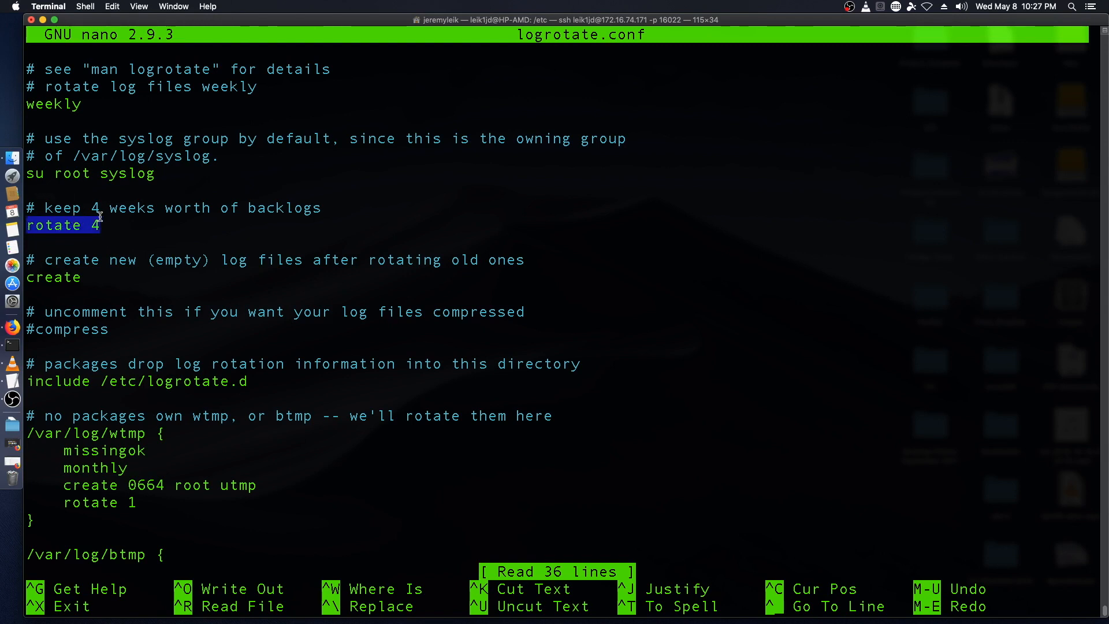
mouse_move(295, 225)
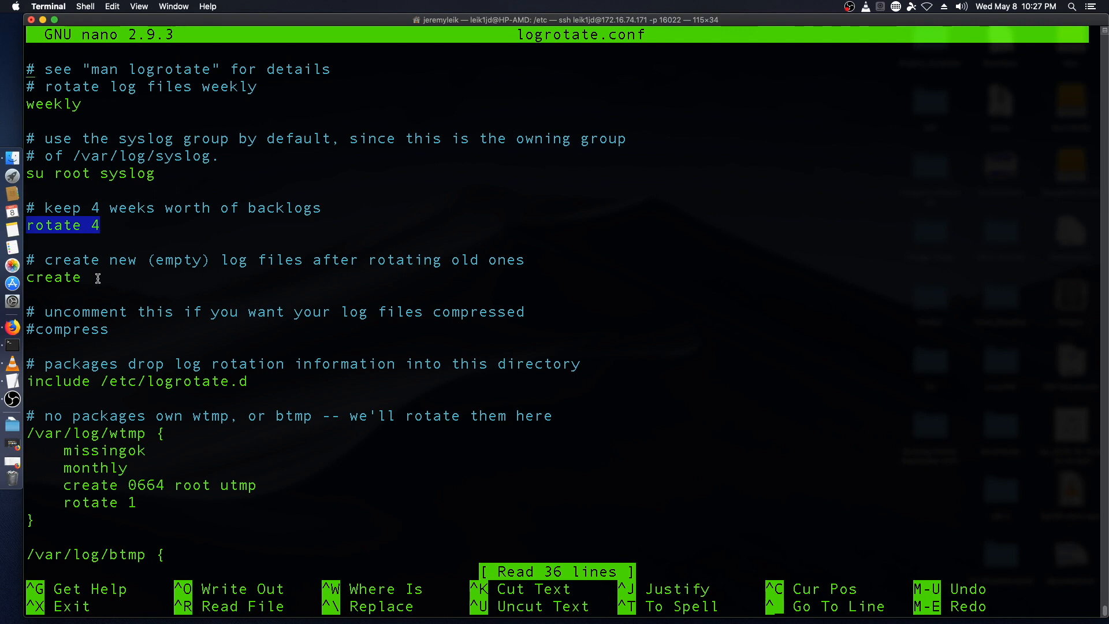
mouse_move(116, 276)
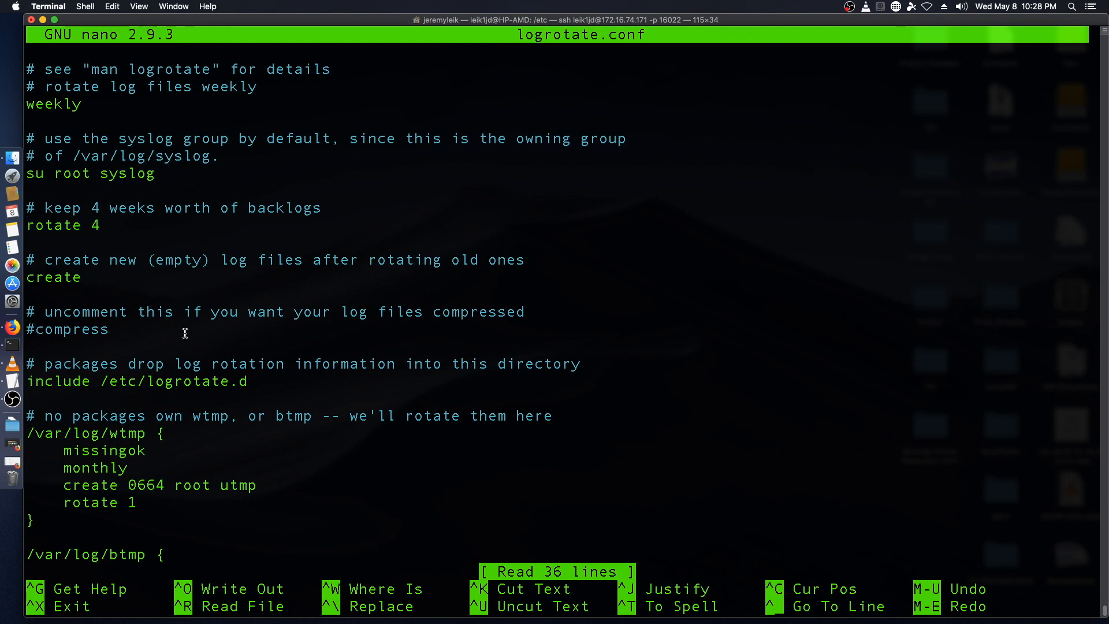
mouse_move(237, 333)
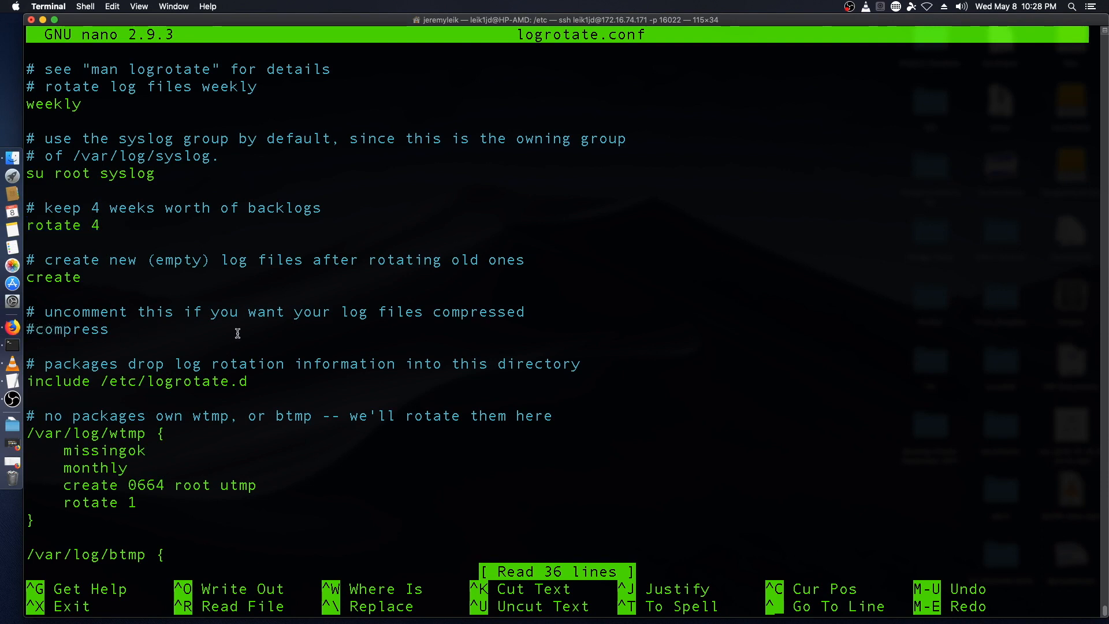
mouse_move(253, 323)
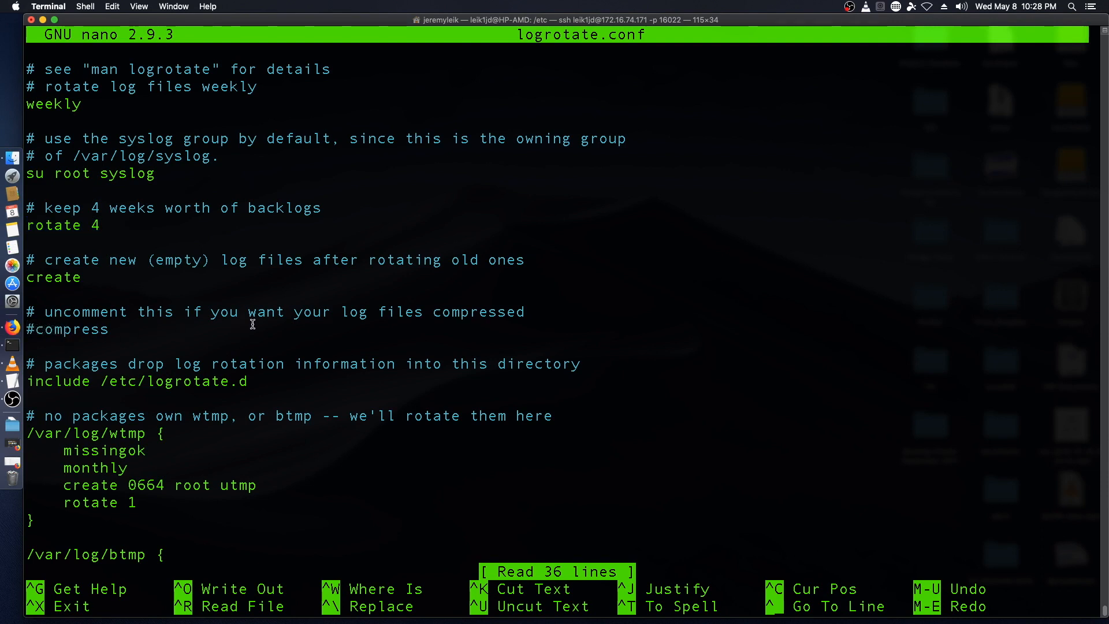
mouse_move(55, 332)
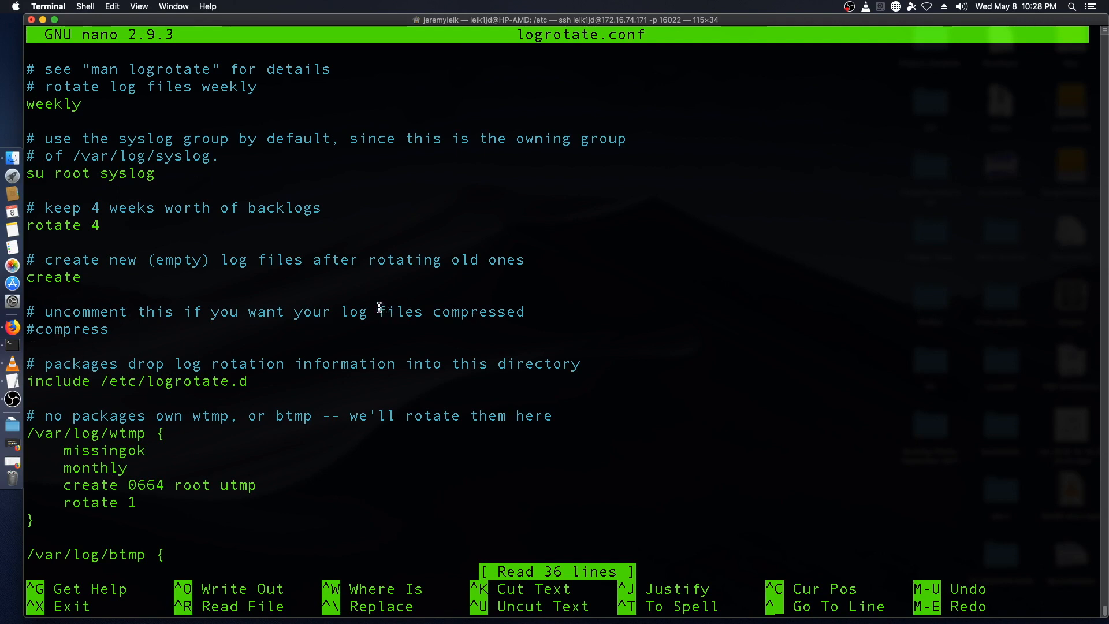
mouse_move(73, 417)
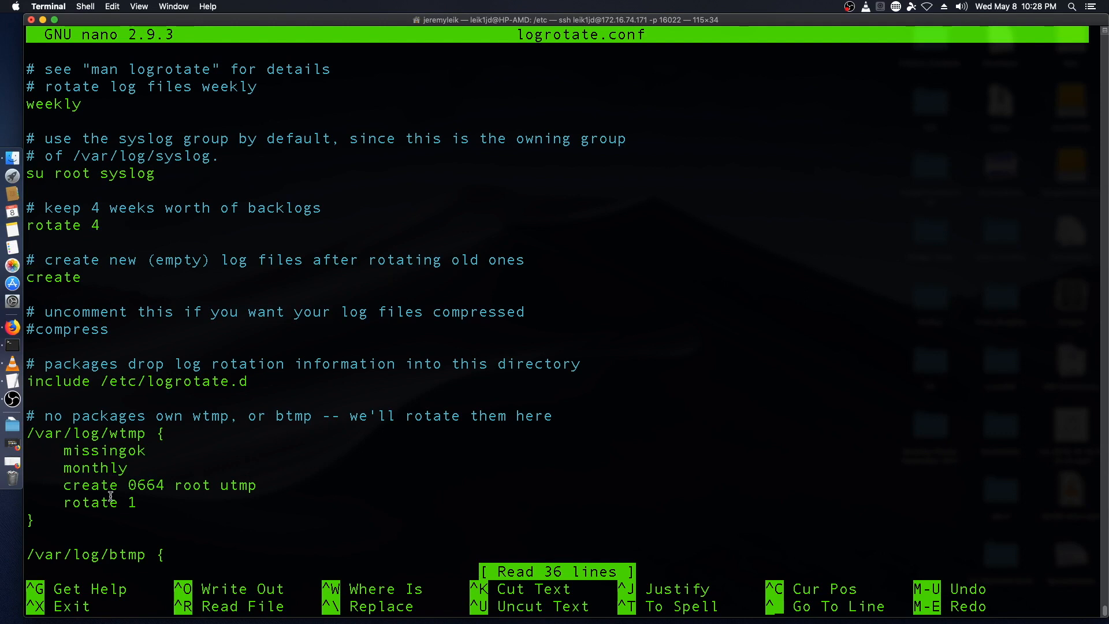
mouse_move(60, 558)
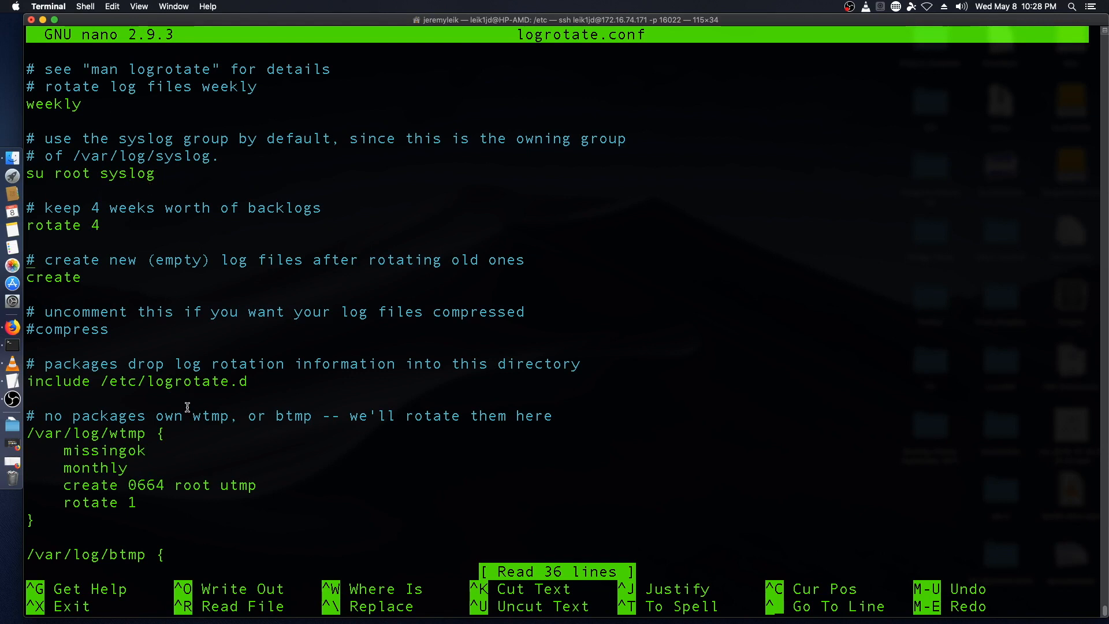
mouse_move(643, 368)
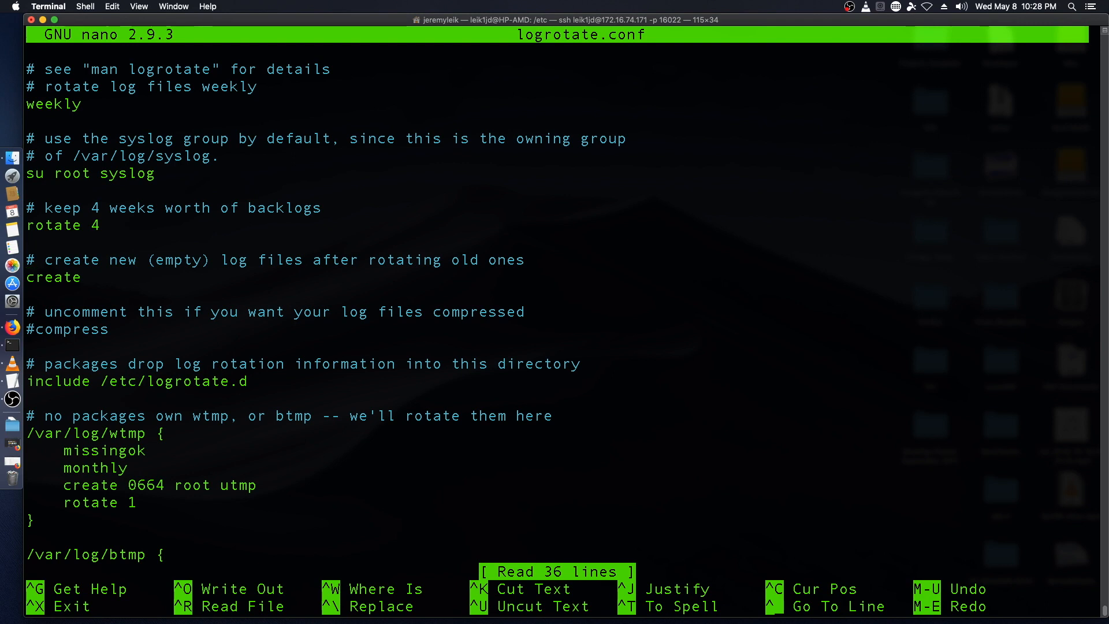
mouse_move(838, 195)
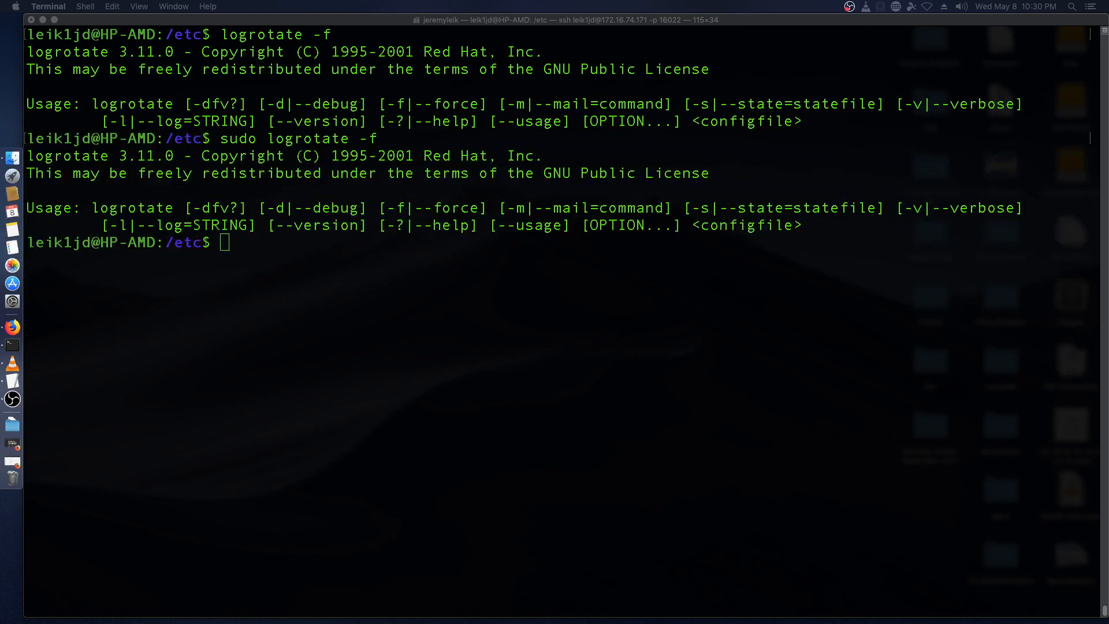
mouse_move(649, 336)
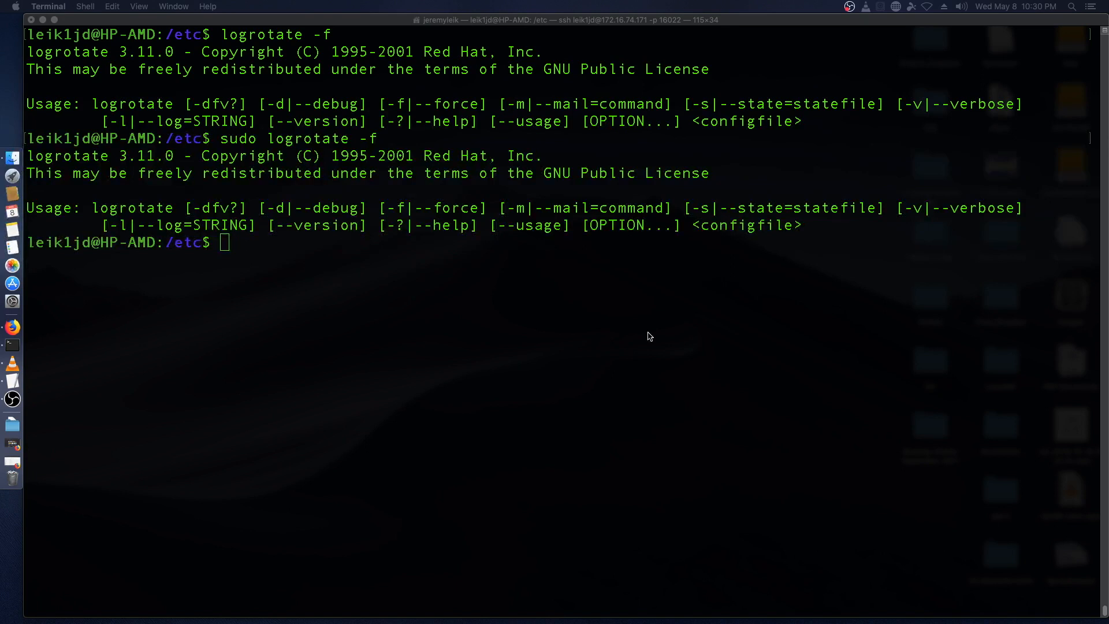